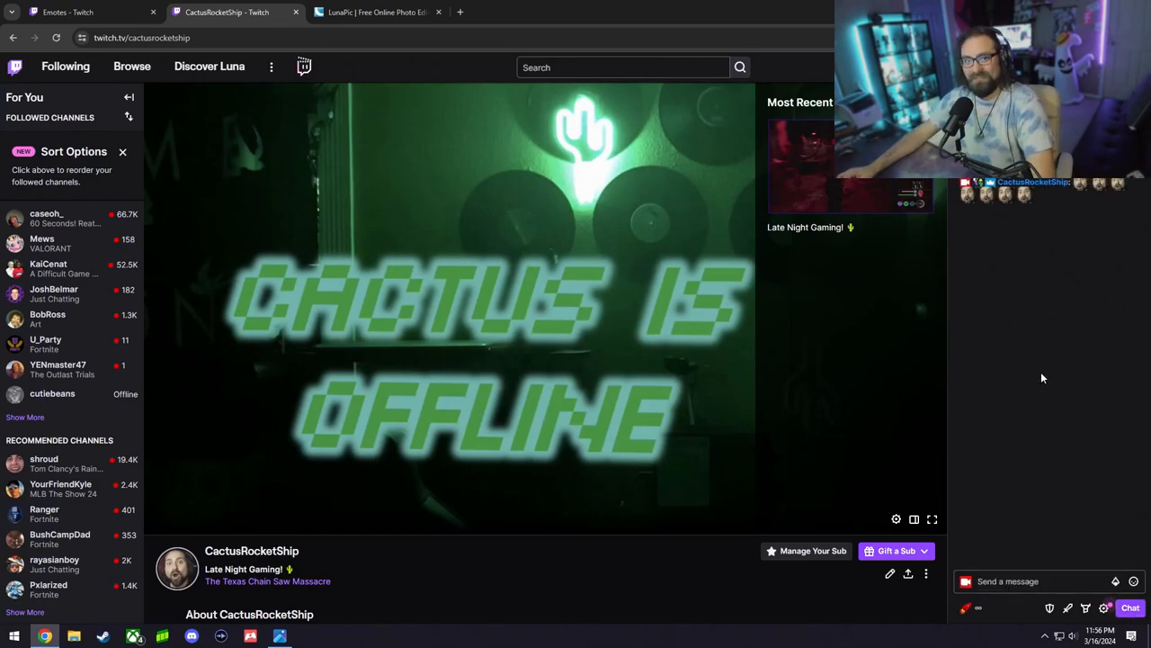
Check the chat emotes on the channel page, then switch to the Shrek image search.
left_click(1116, 581)
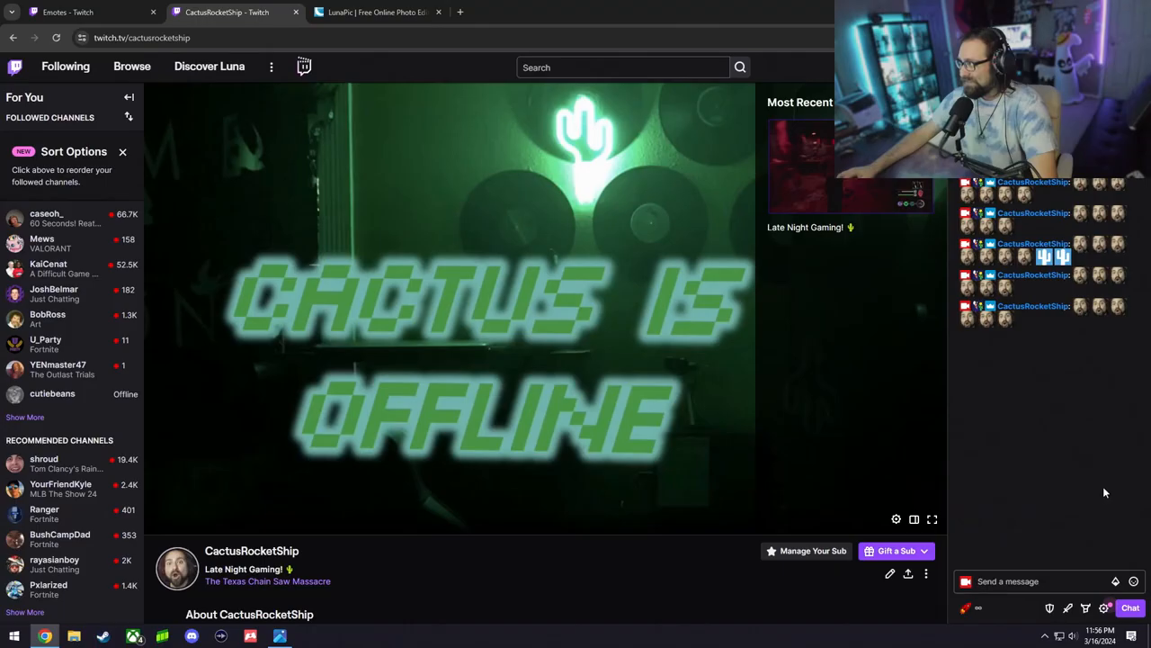
mouse_move(1004, 316)
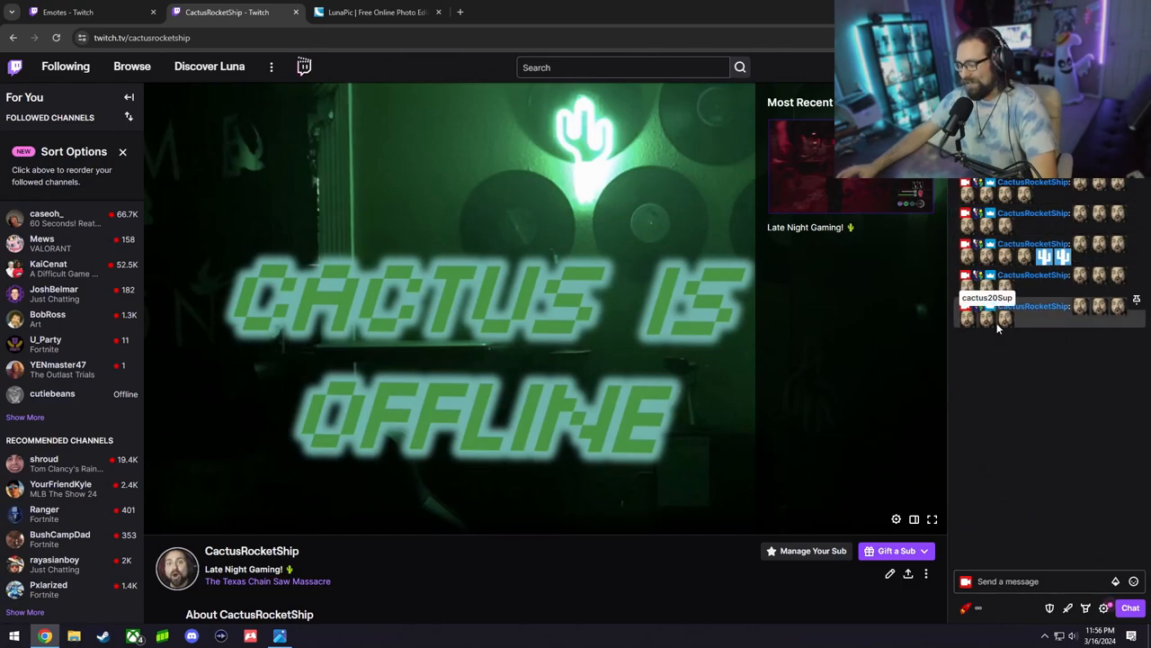
mouse_move(999, 327)
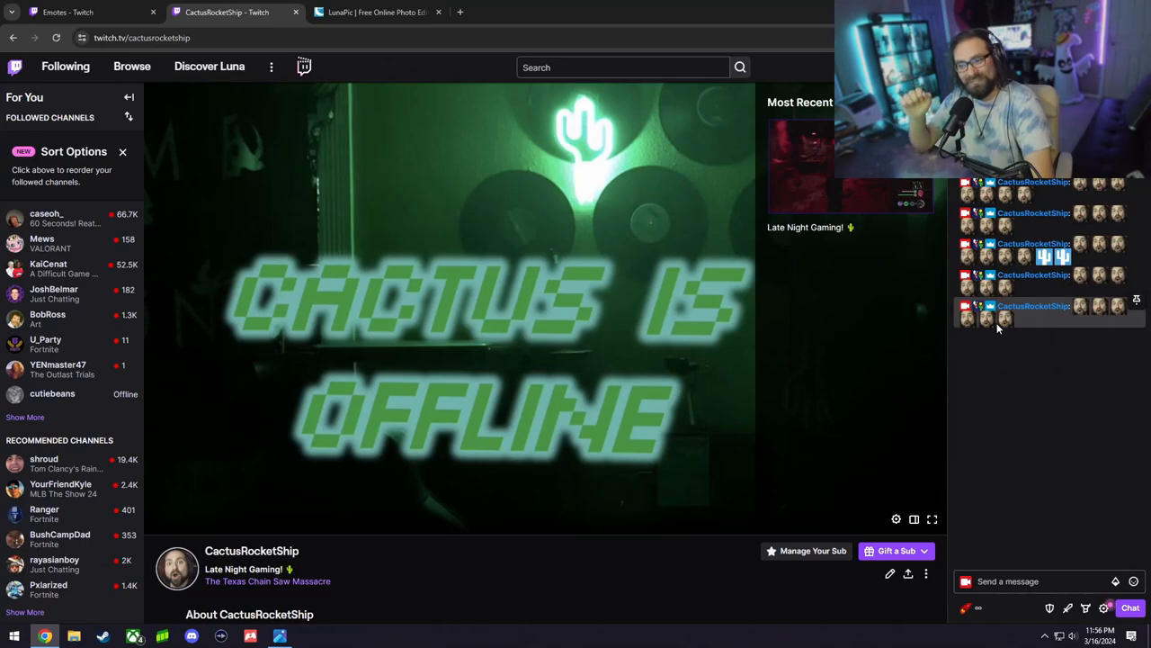
left_click(513, 11)
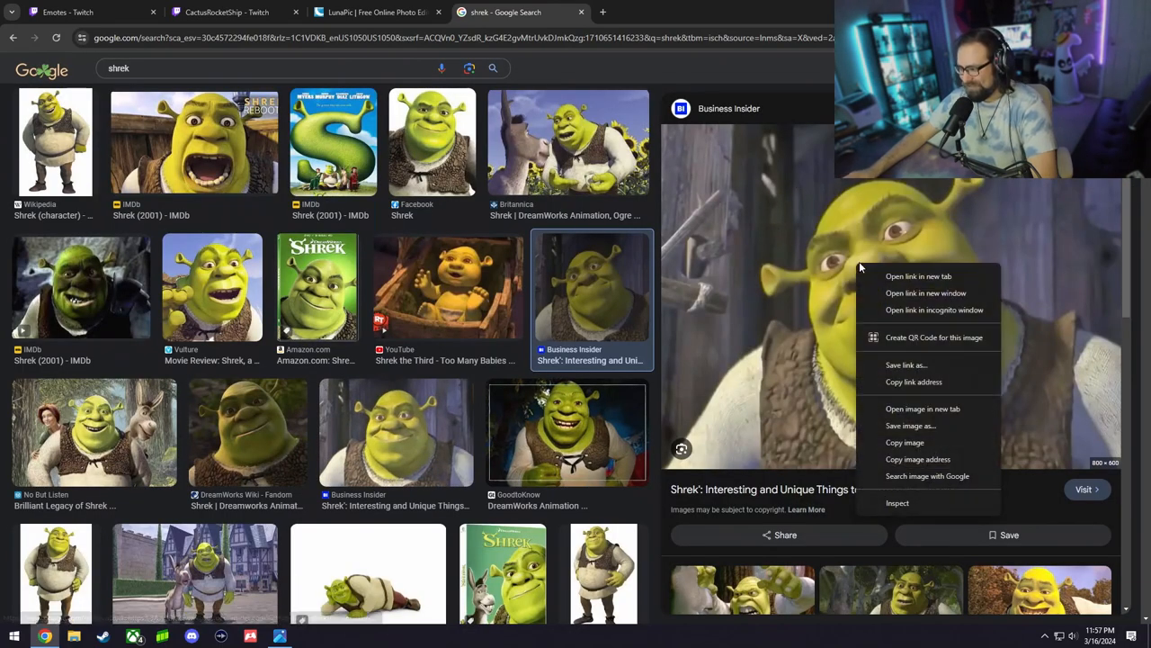
mouse_move(910, 424)
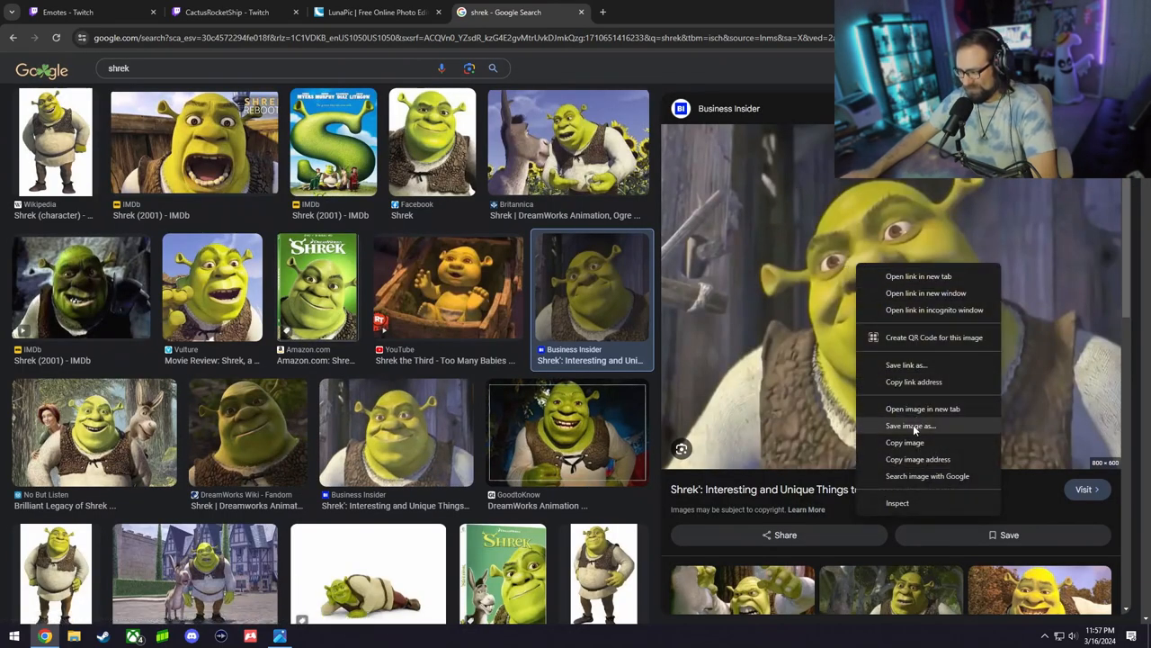
Save the Business Insider Shrek close-up from Google Images to the computer.
left_click(923, 408)
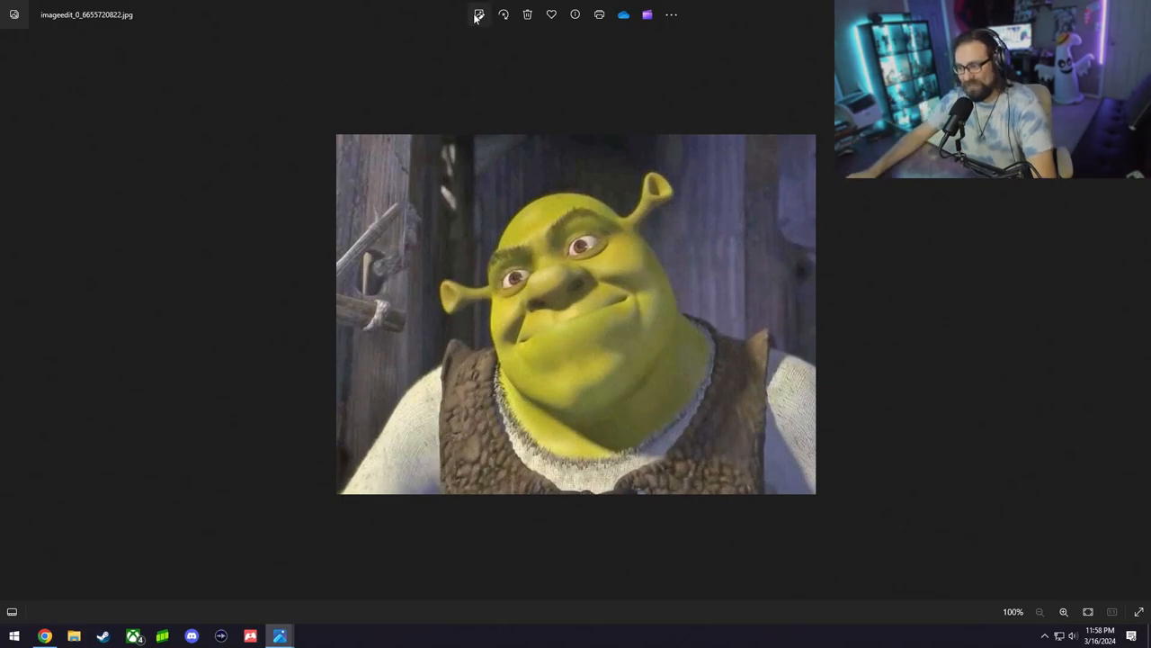
Crop the Shrek picture to a tight square around his face in Photos.
left_click(478, 14)
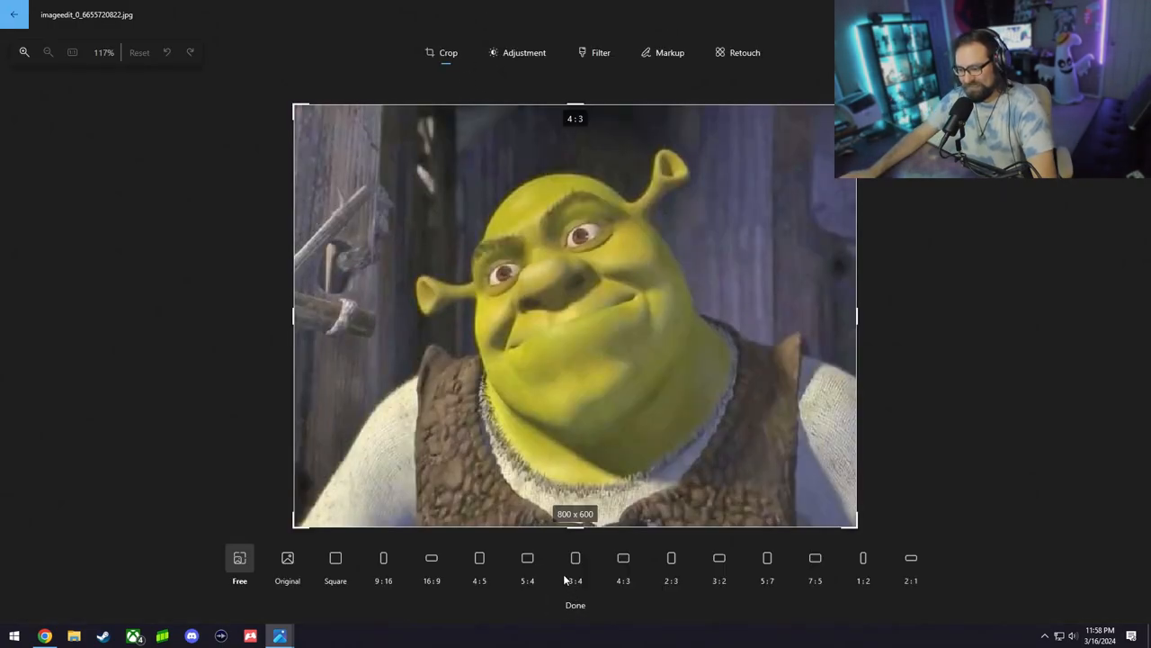
left_click(334, 561)
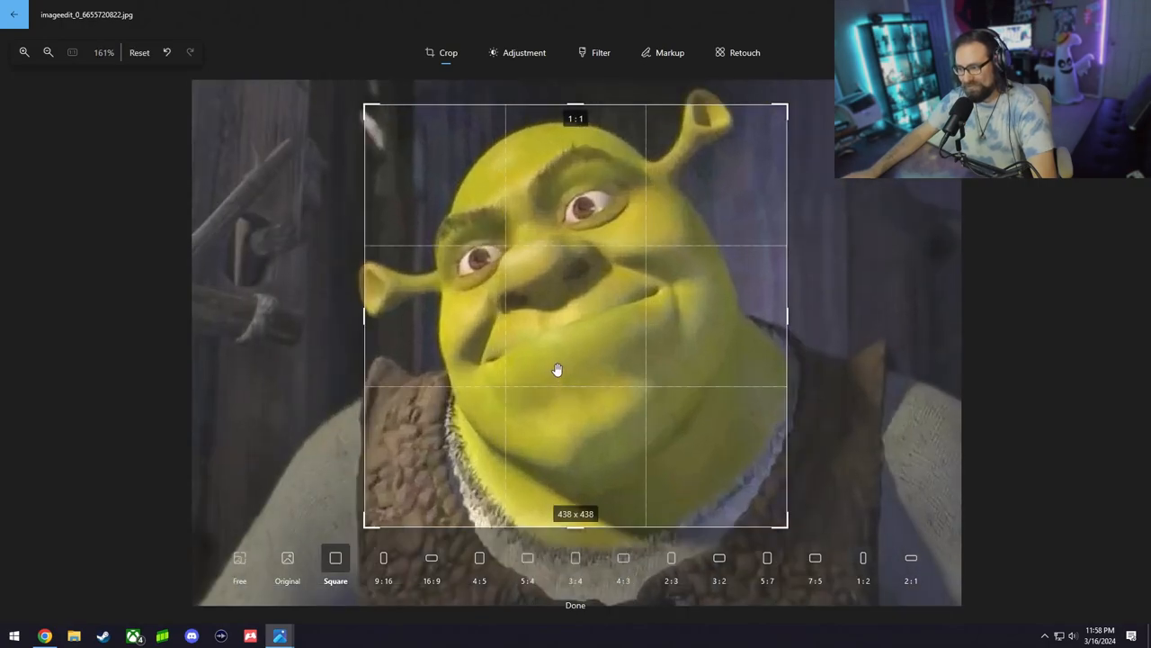
scroll("up", 3)
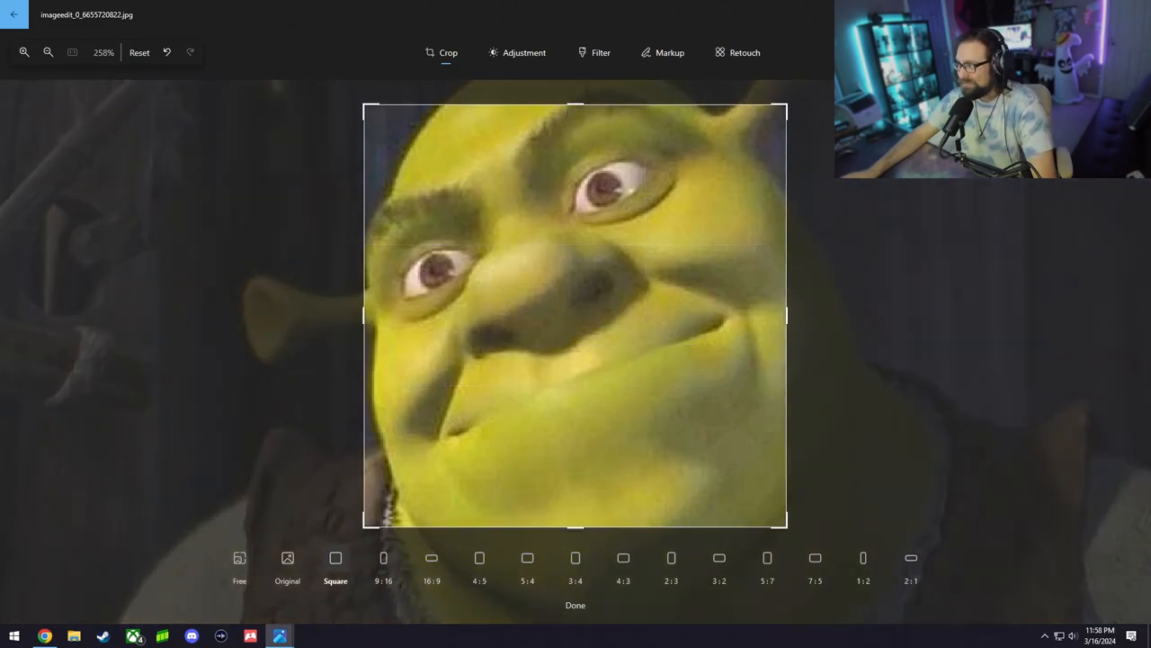
left_click(576, 604)
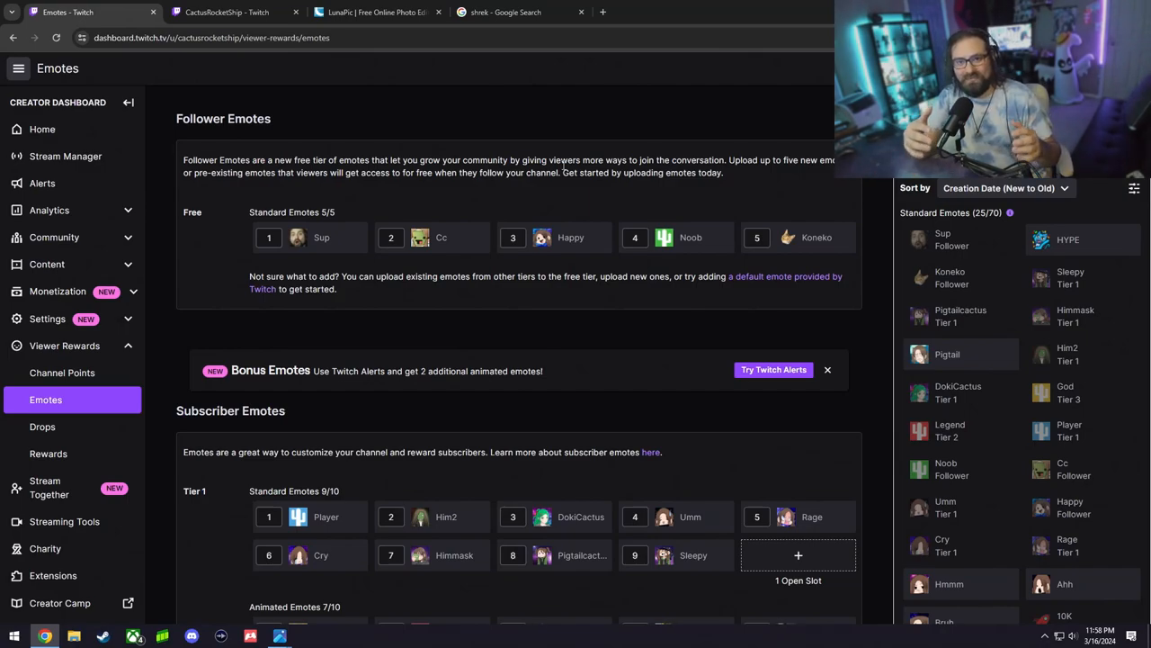
mouse_move(763, 201)
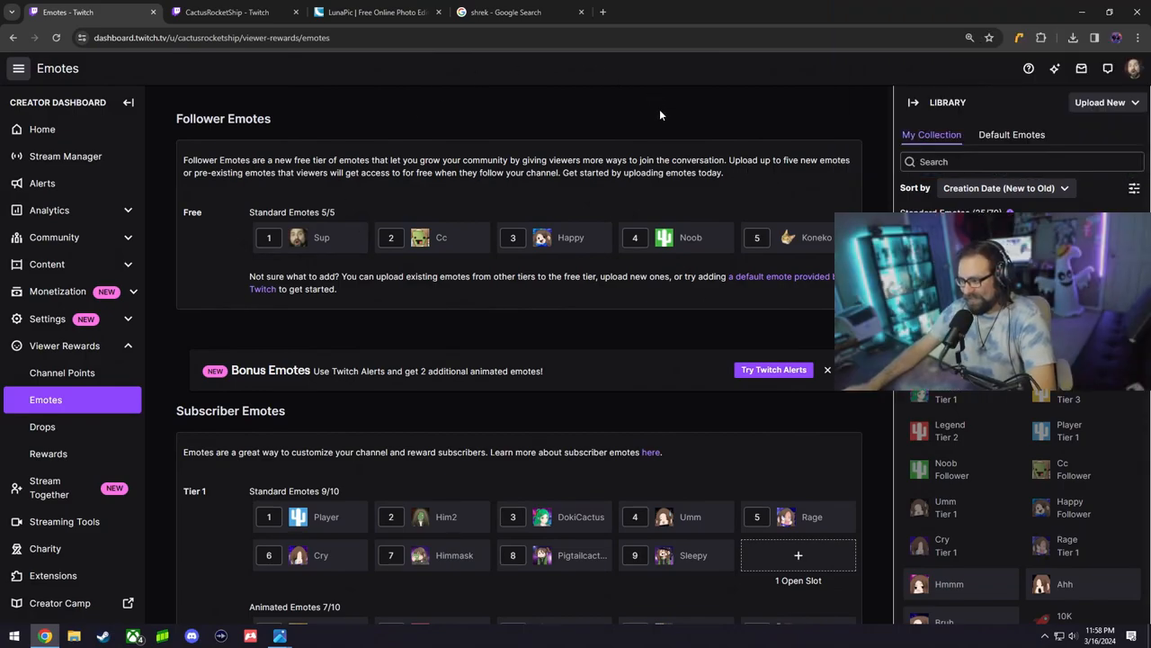
Start a new emote upload from the emote library (Upload New).
left_click(1101, 100)
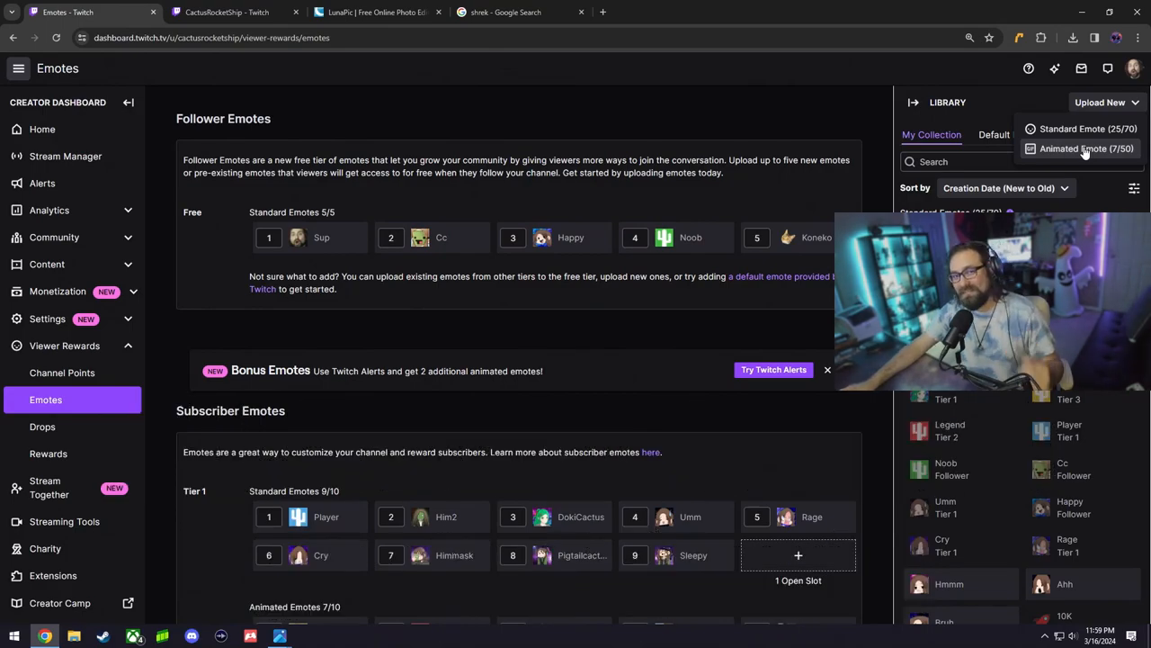
Begin a Standard Emote upload and browse for an image with All Files listed.
left_click(1072, 130)
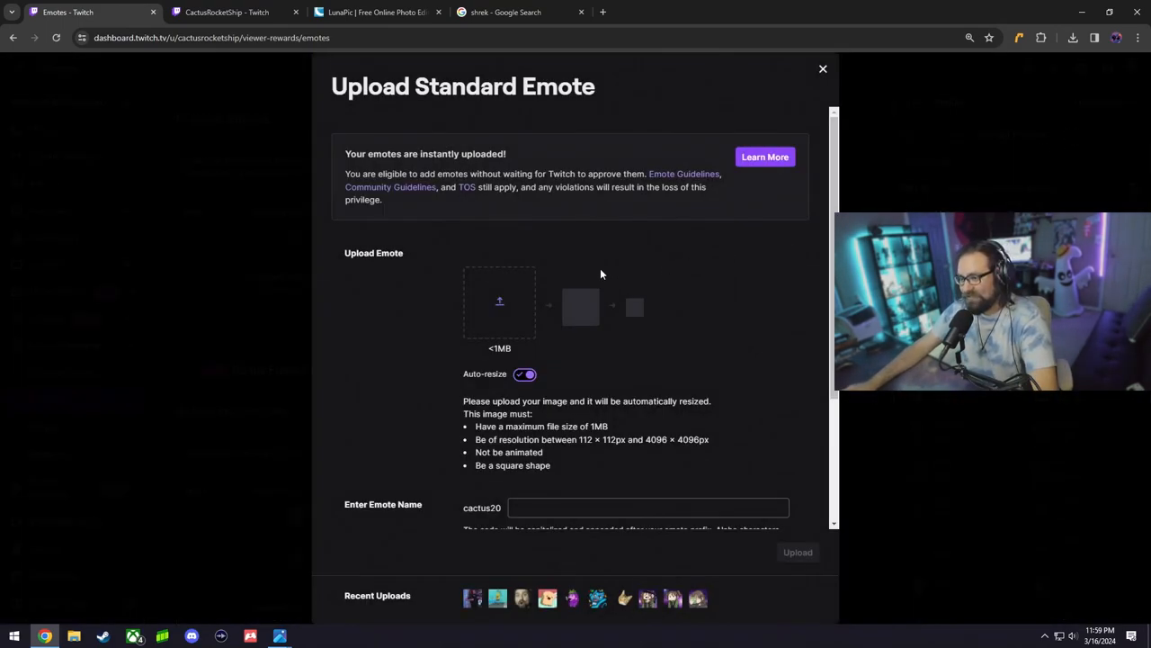
scroll("down", 3)
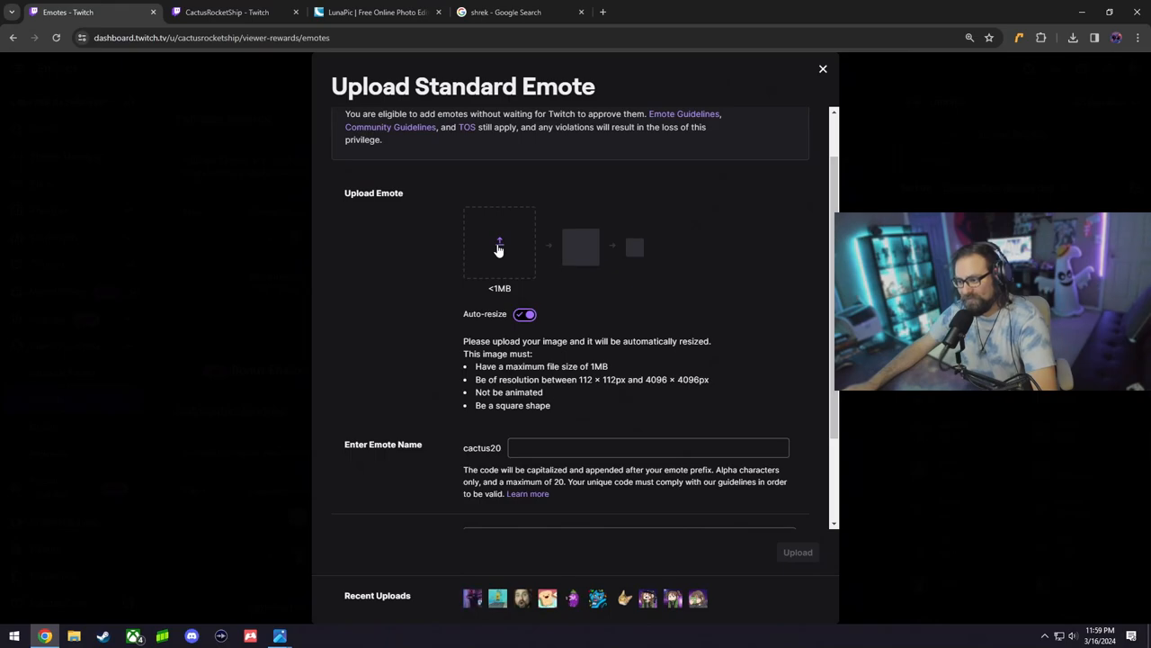
left_click(500, 243)
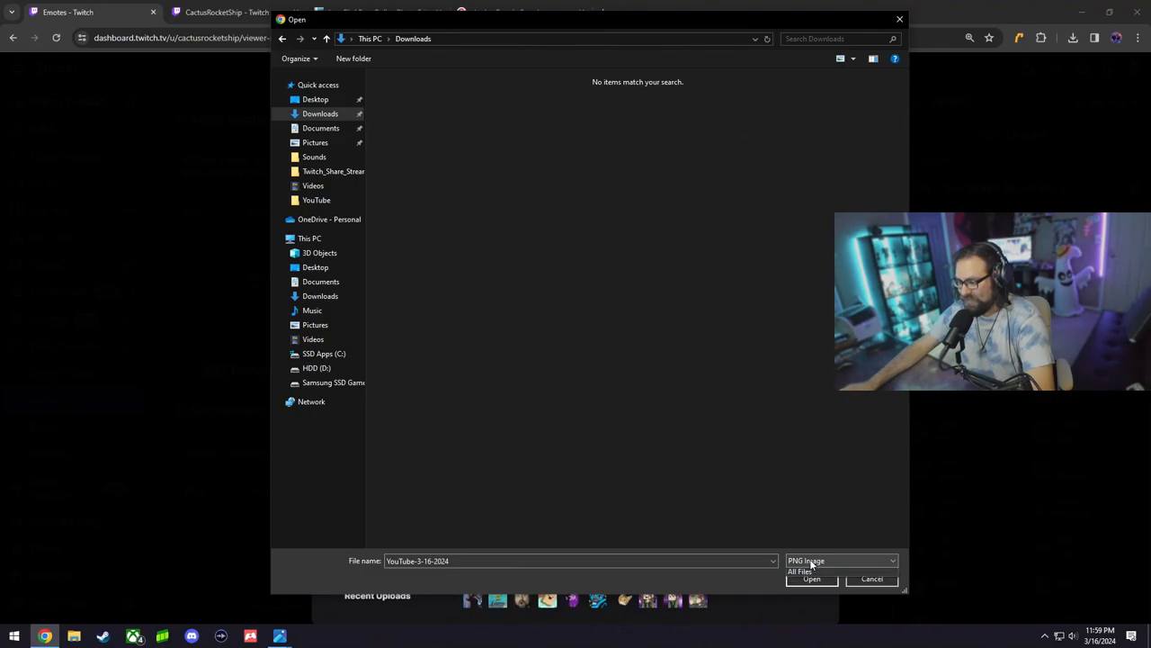
left_click(799, 572)
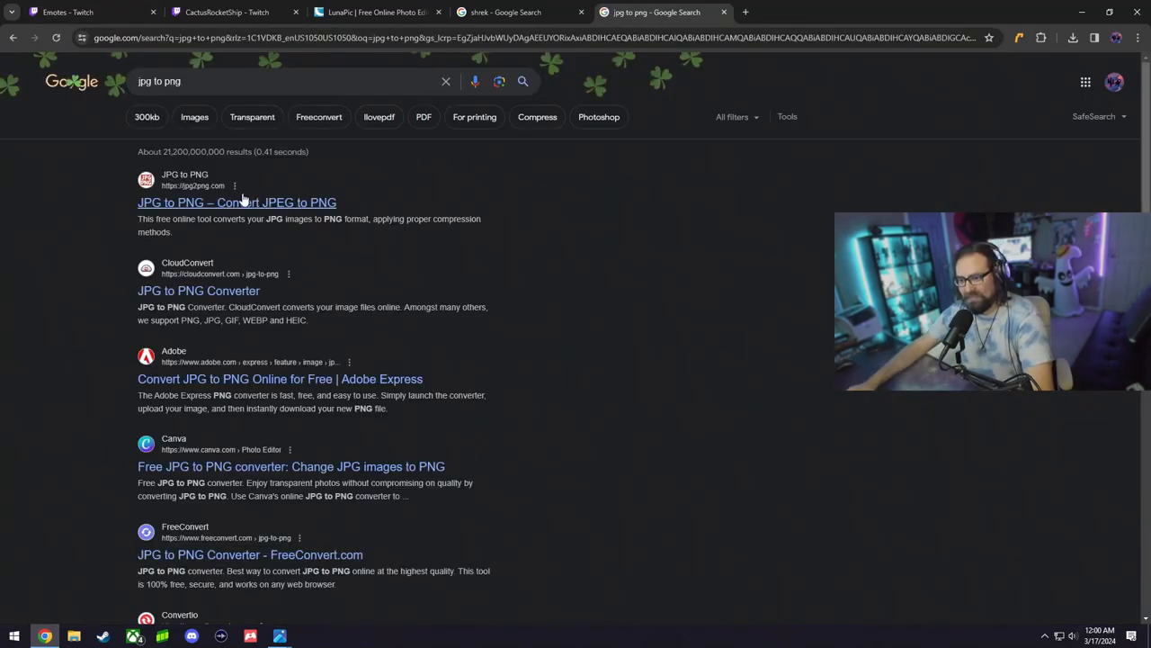
Convert the cropped Shrek JPG to PNG on jpg2png.com for the emote upload.
left_click(237, 201)
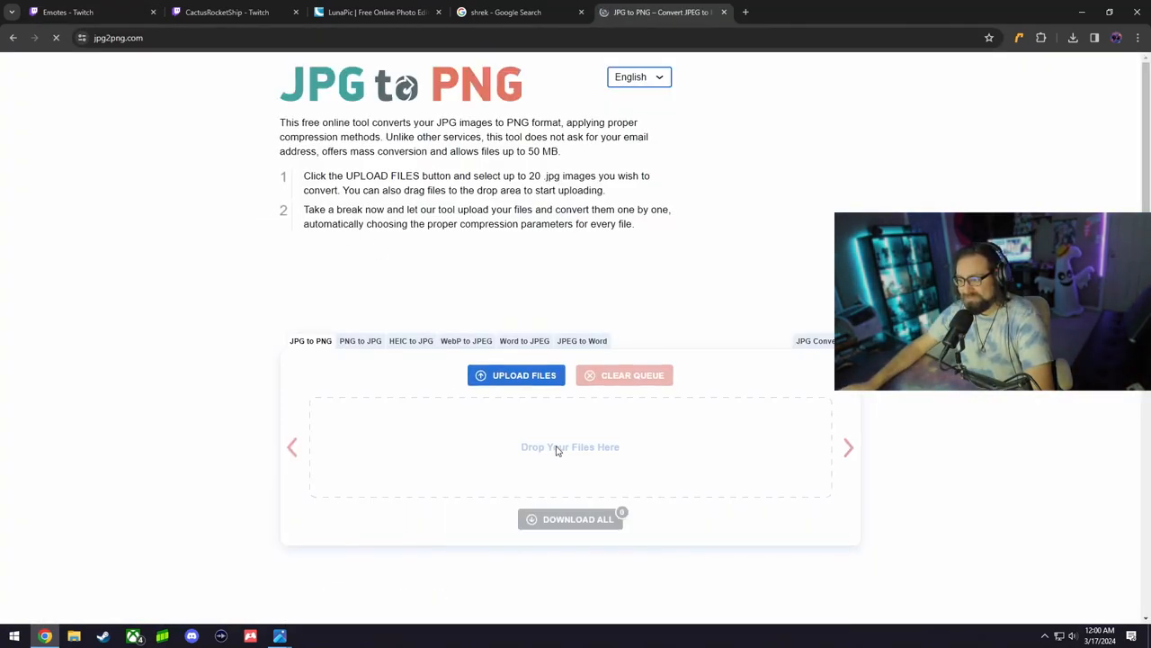
left_click(516, 376)
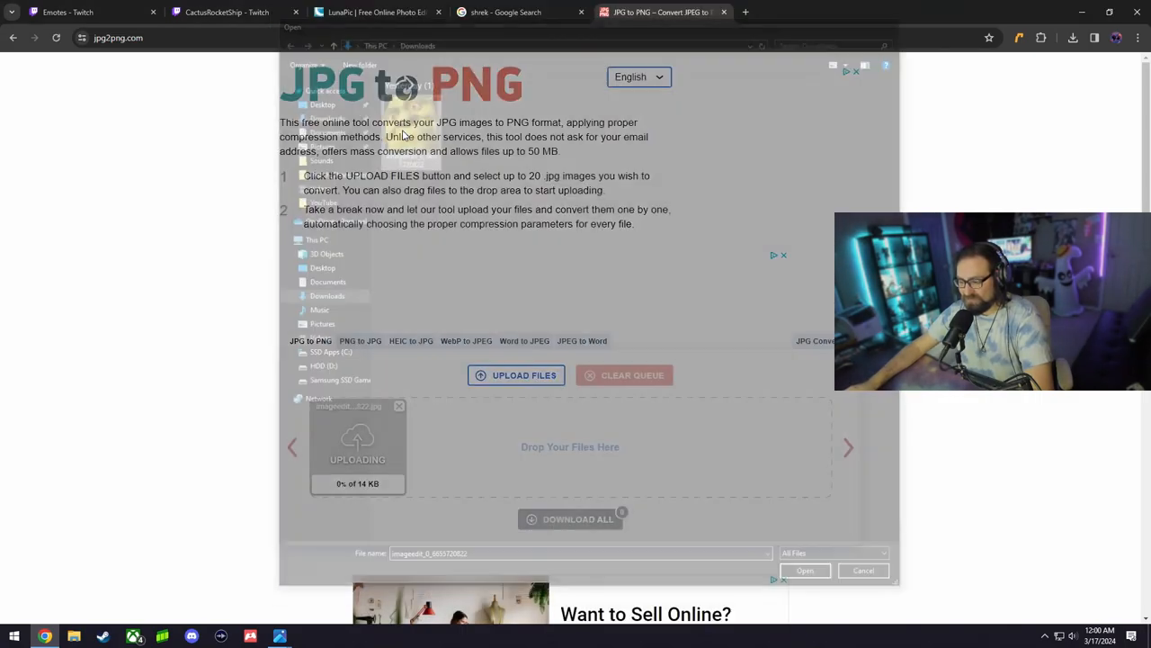
left_click(805, 571)
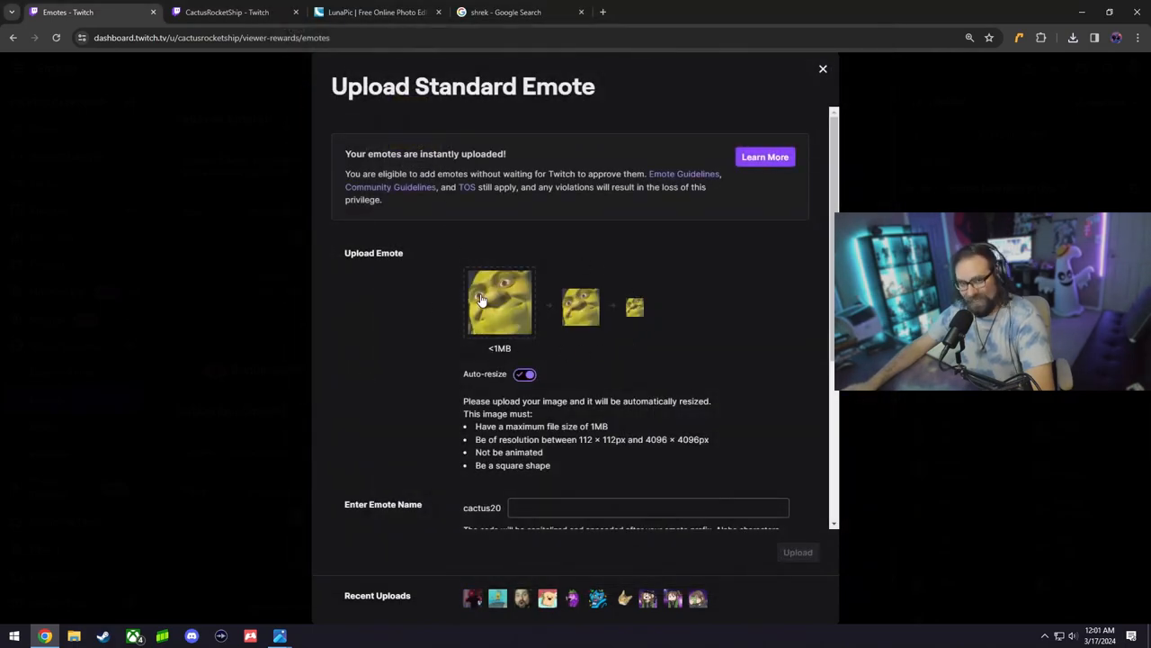
Name the emote 'shrek' and submit the upload.
scroll("down", 3)
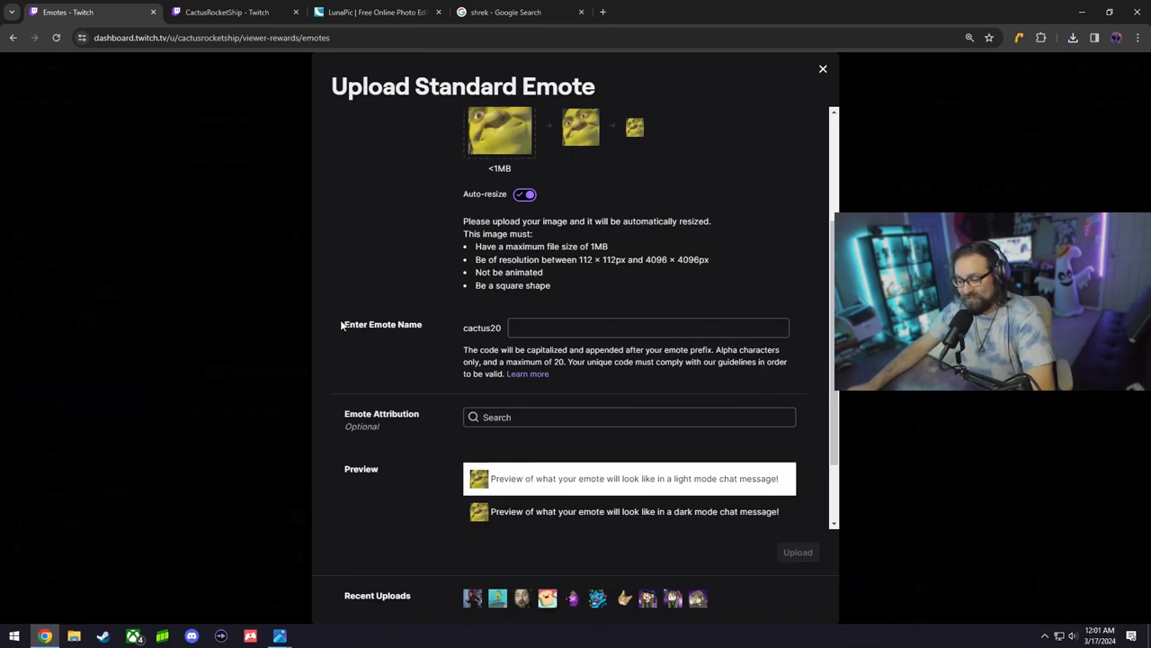
left_click(648, 328)
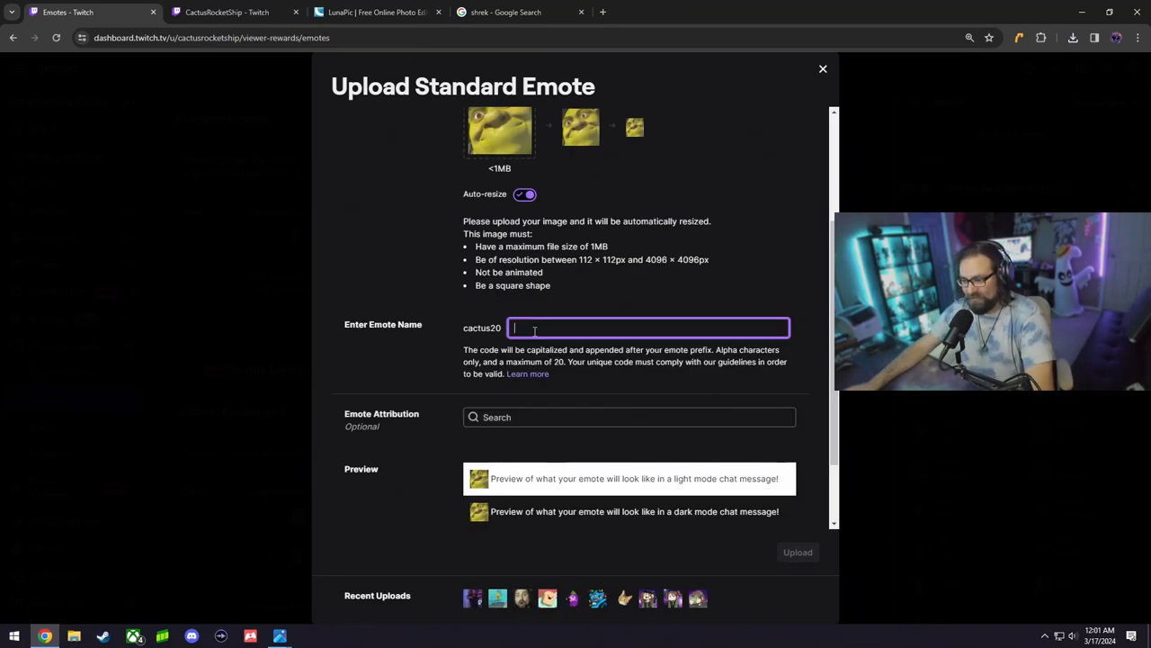
type("shrek")
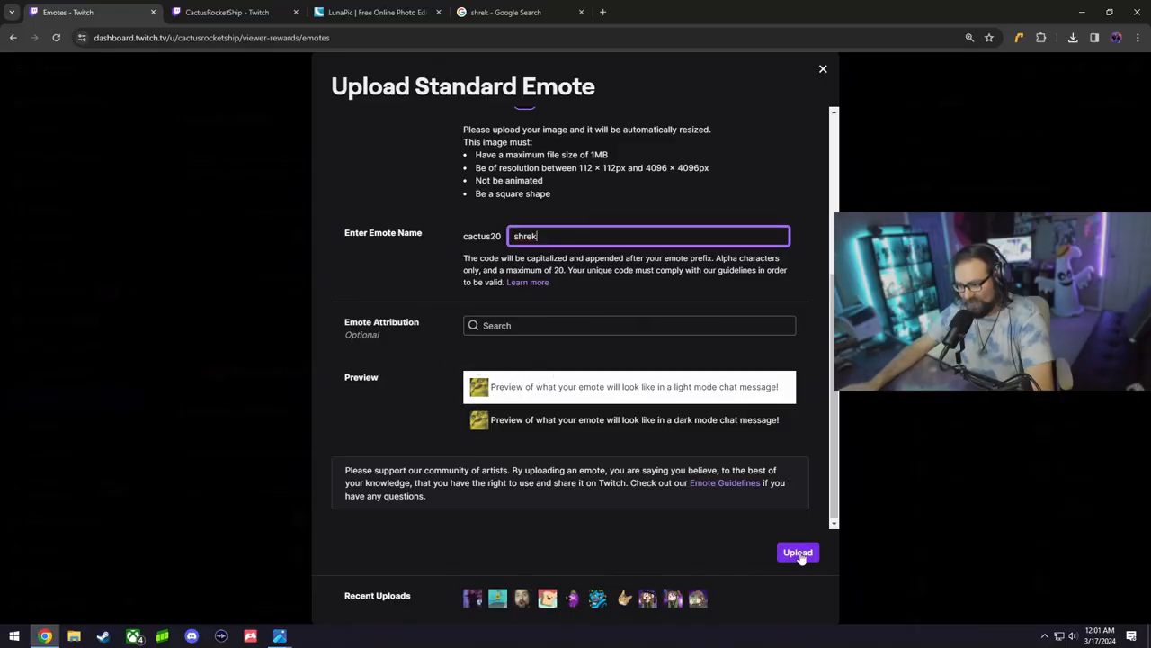
left_click(797, 552)
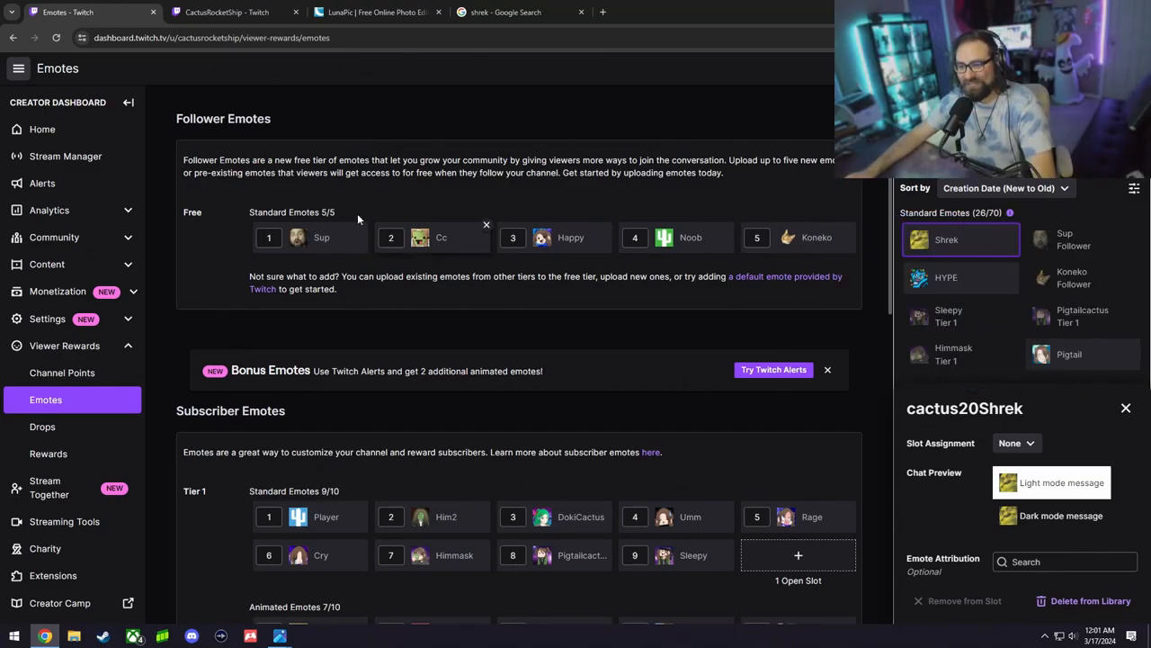
Remove the Noob emote from its Follower slot.
scroll("down", 3)
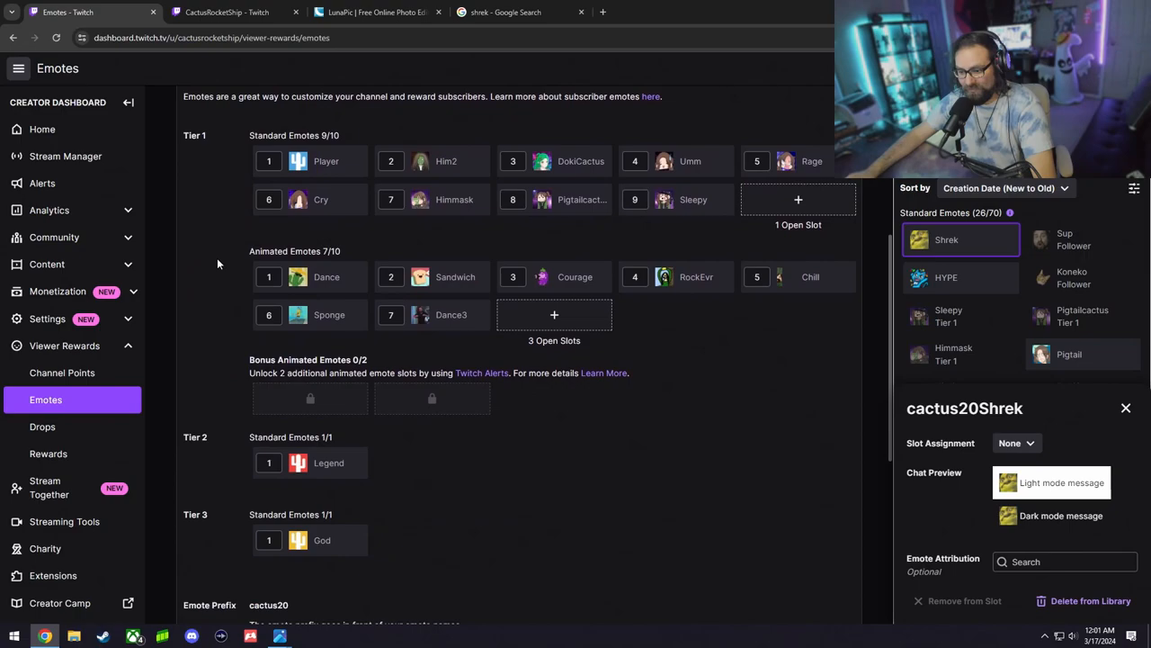
scroll("down", 3)
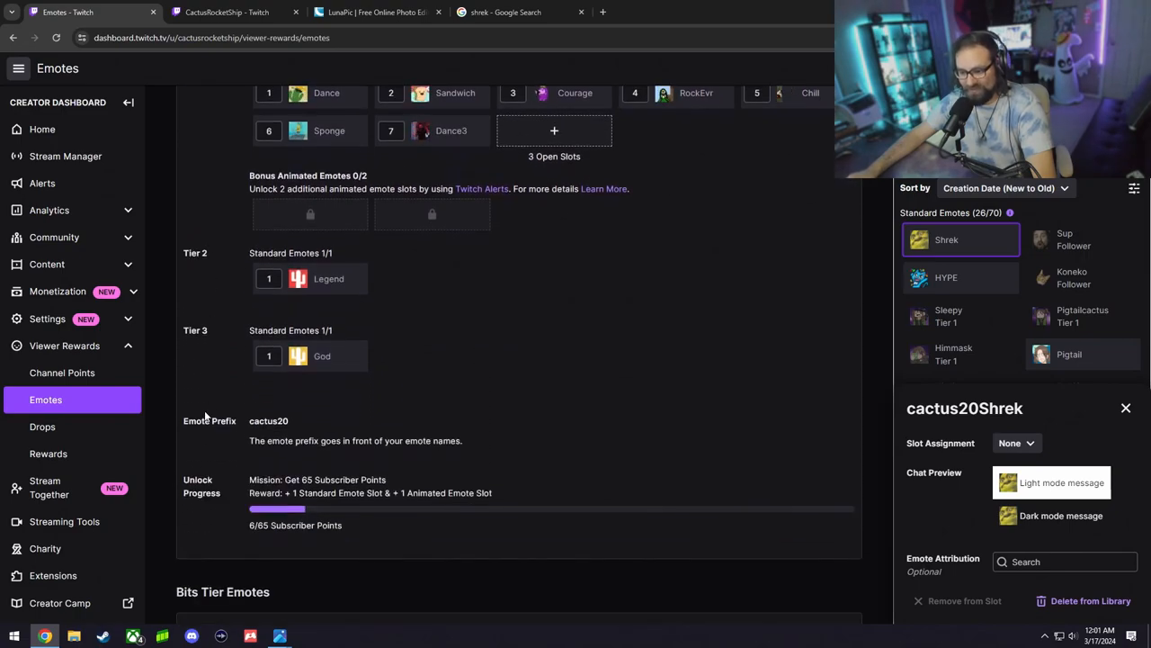
scroll("up", 3)
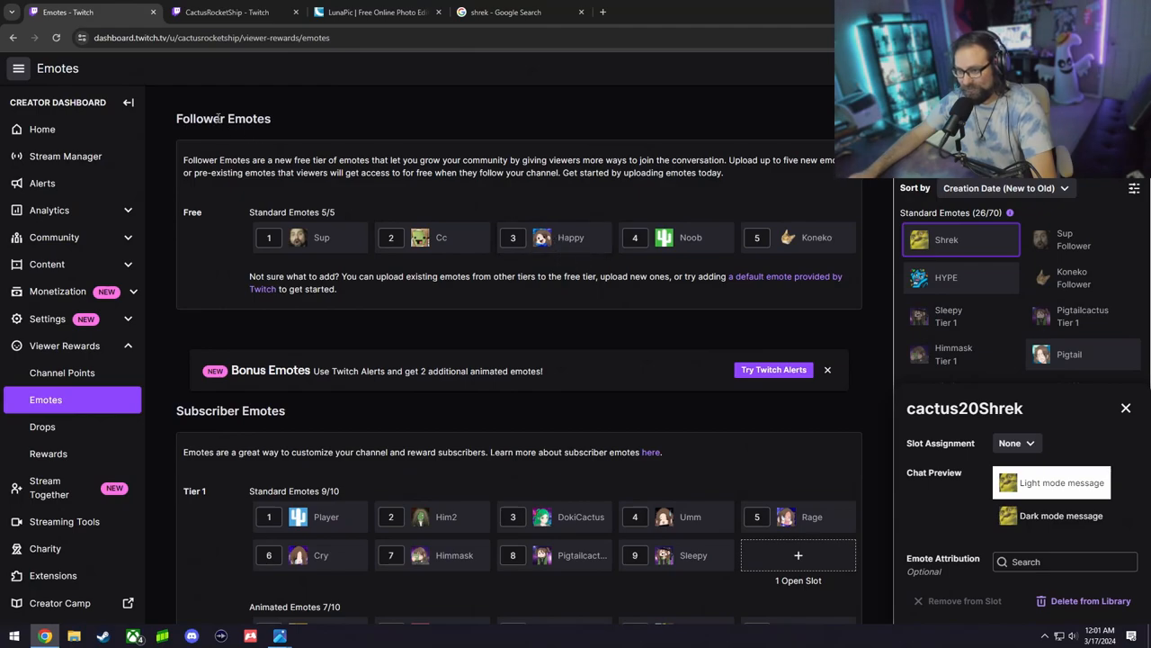
left_click(964, 600)
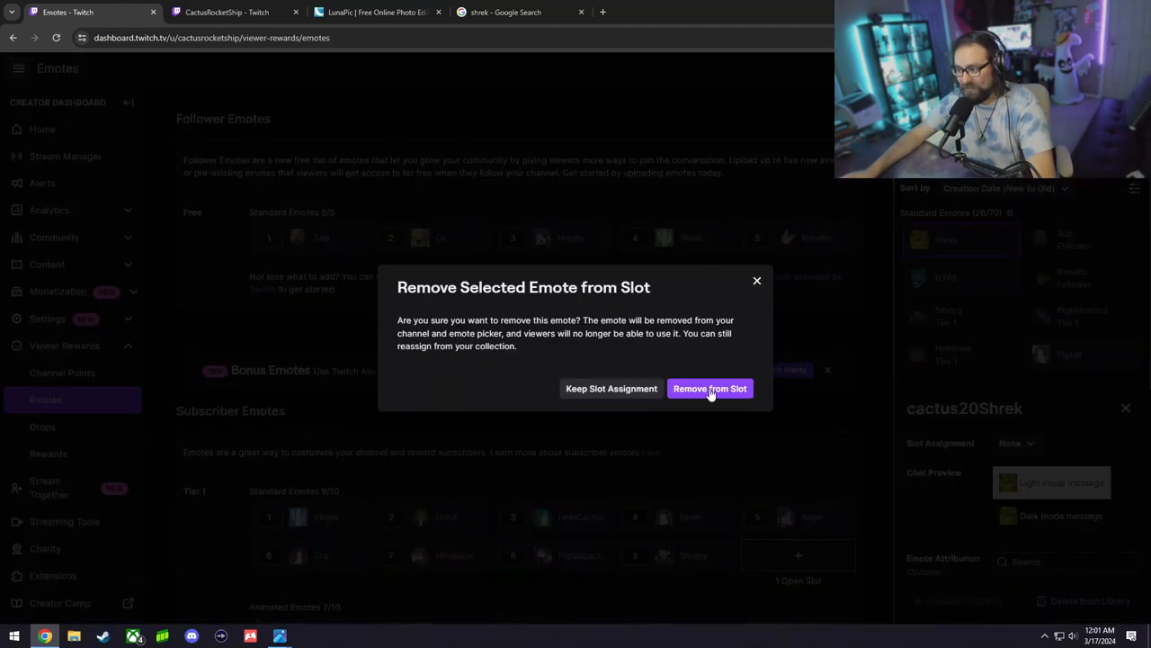
left_click(708, 388)
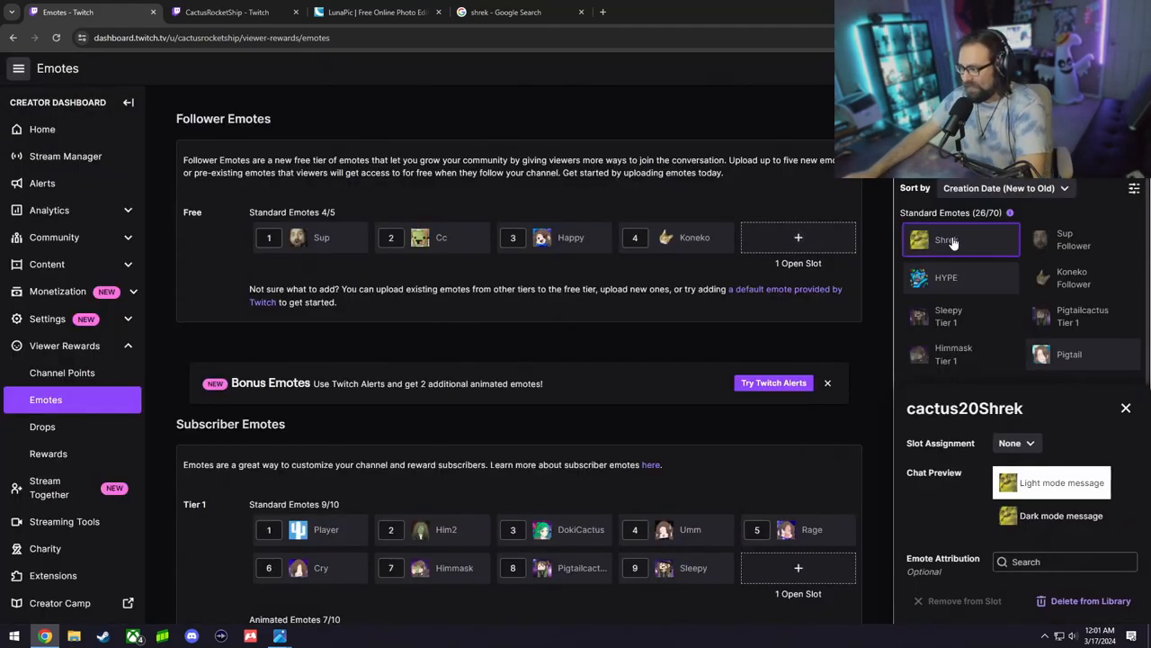
mouse_move(954, 400)
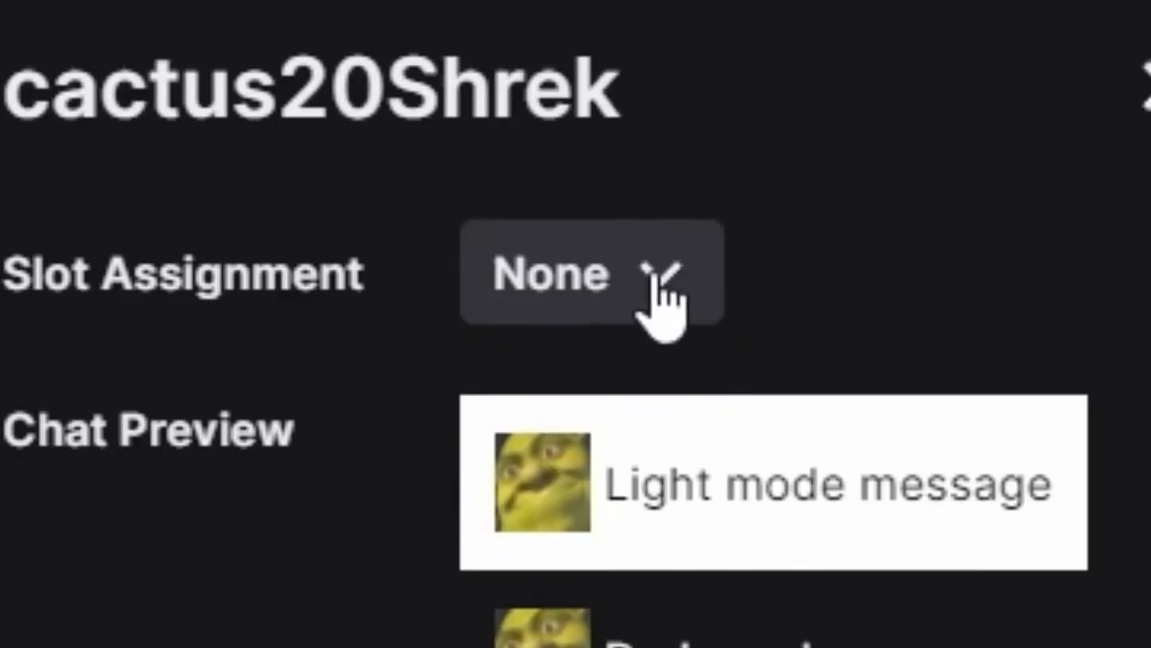
Assign the Shrek emote to the Follower tier and go to the channel page.
left_click(1015, 442)
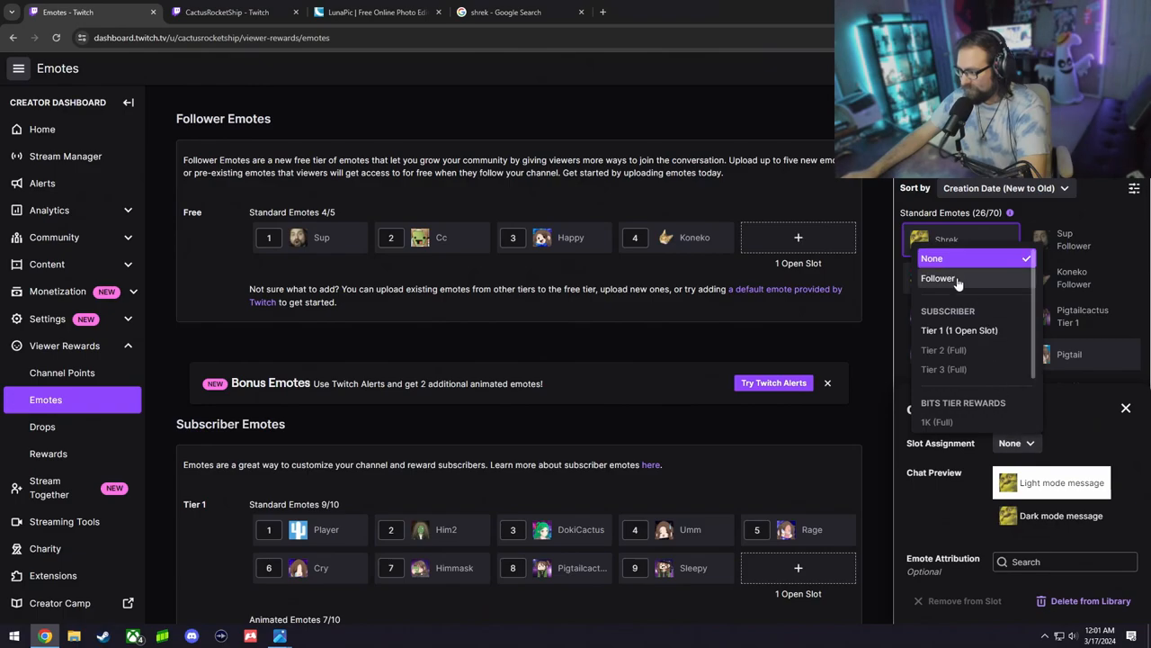
left_click(939, 277)
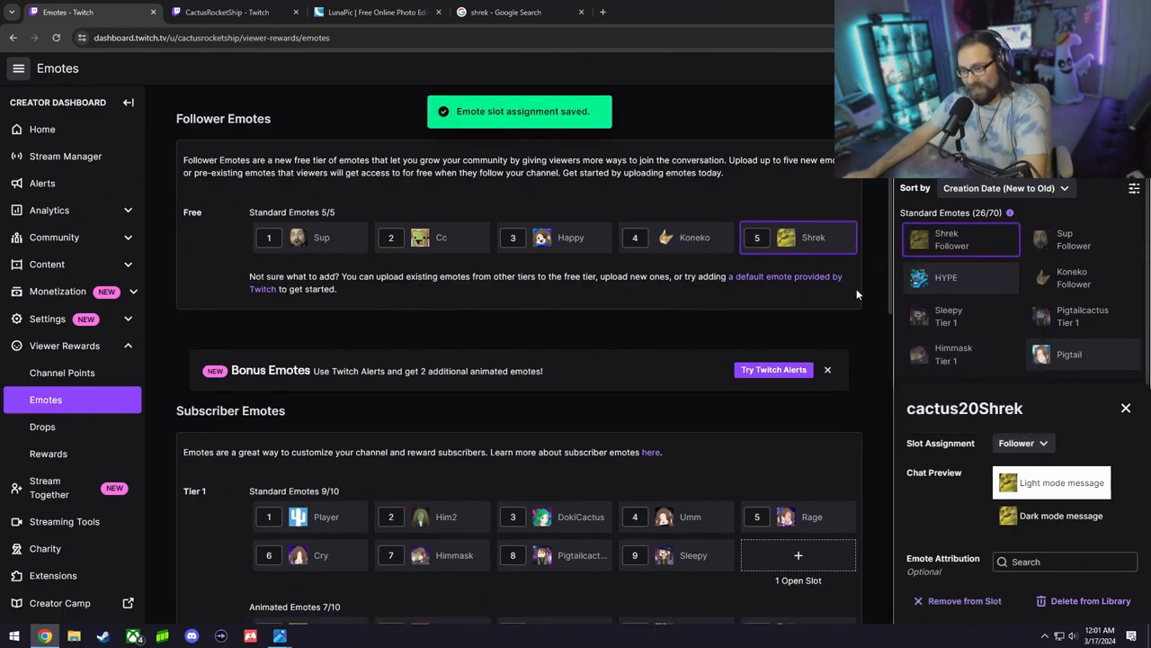
left_click(227, 11)
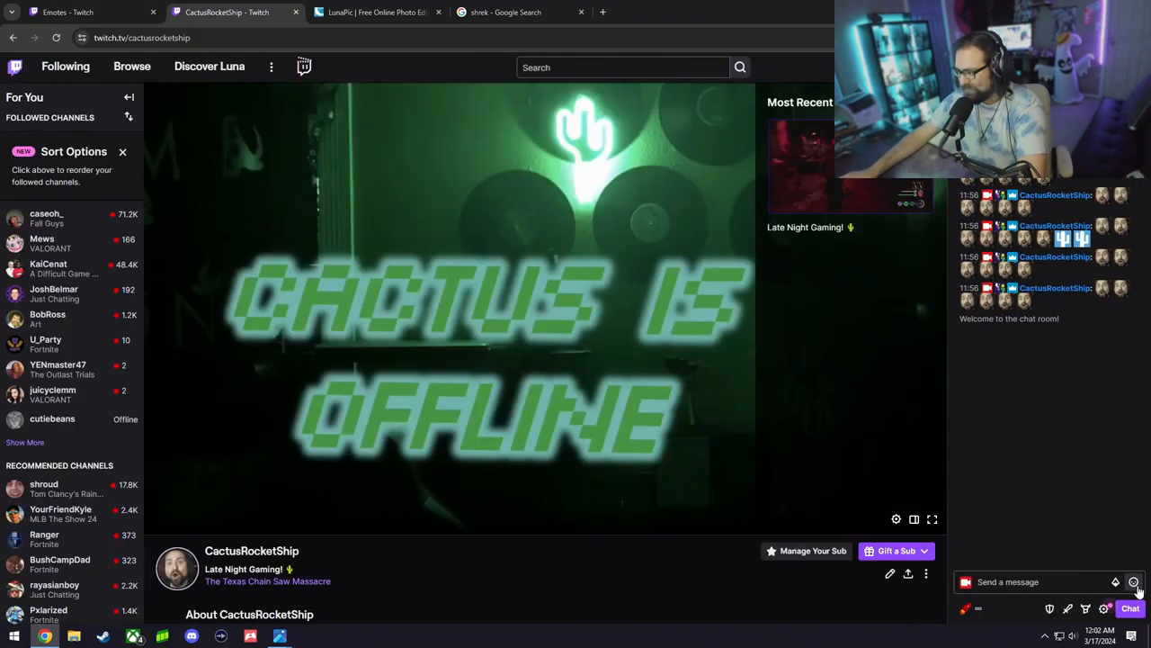
left_click(1134, 583)
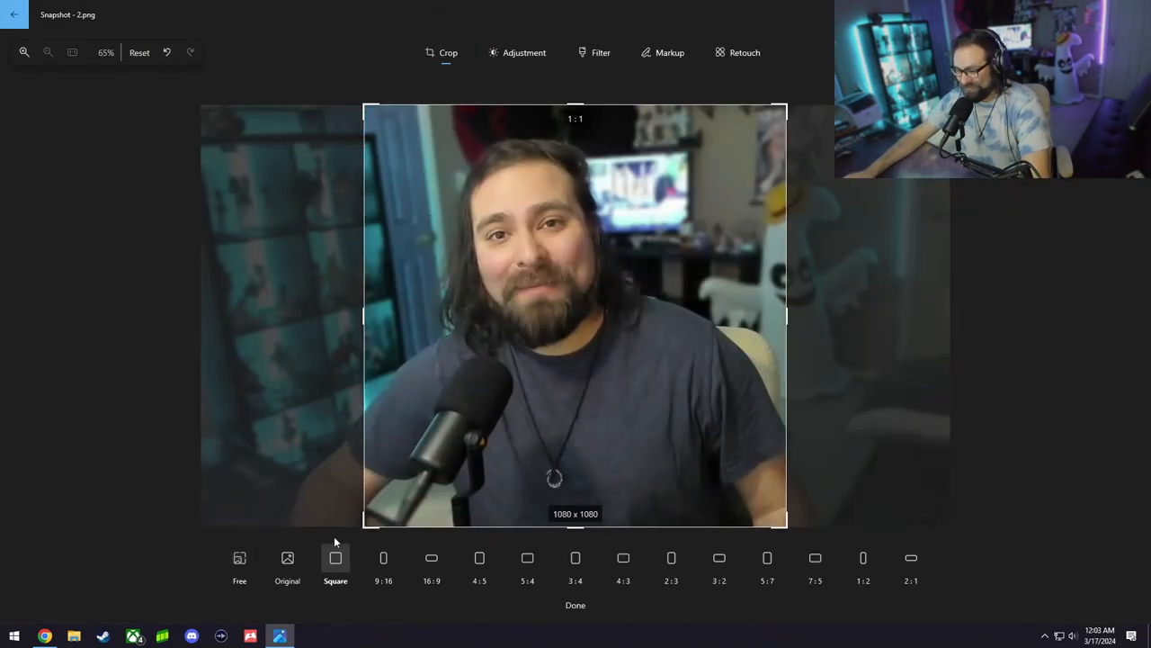
Crop the webcam snapshot to a square framing the streamer's face.
left_click(25, 50)
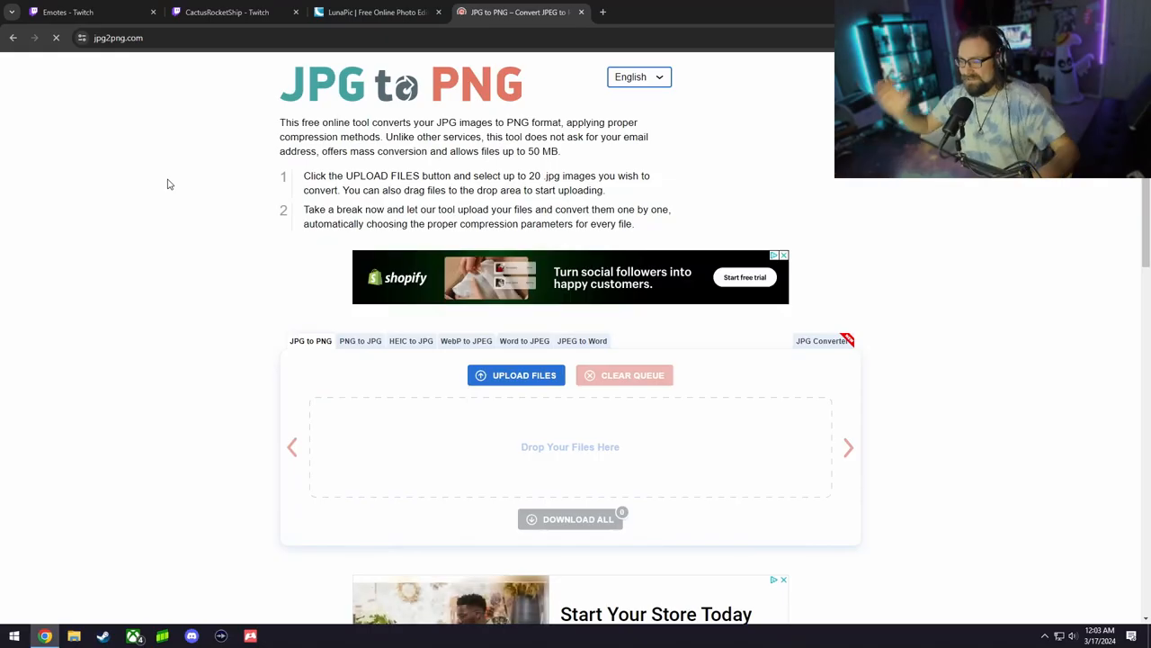
Start choosing a file on jpg2png.com, then return to the Twitch emotes dashboard.
left_click(514, 376)
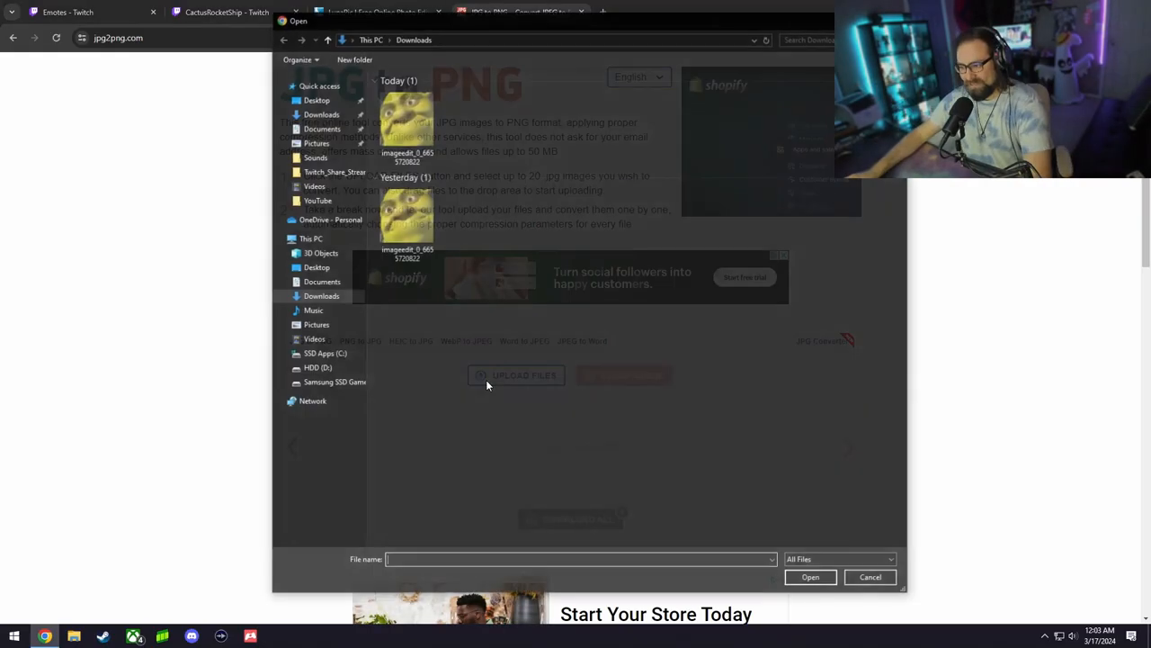
left_click(869, 576)
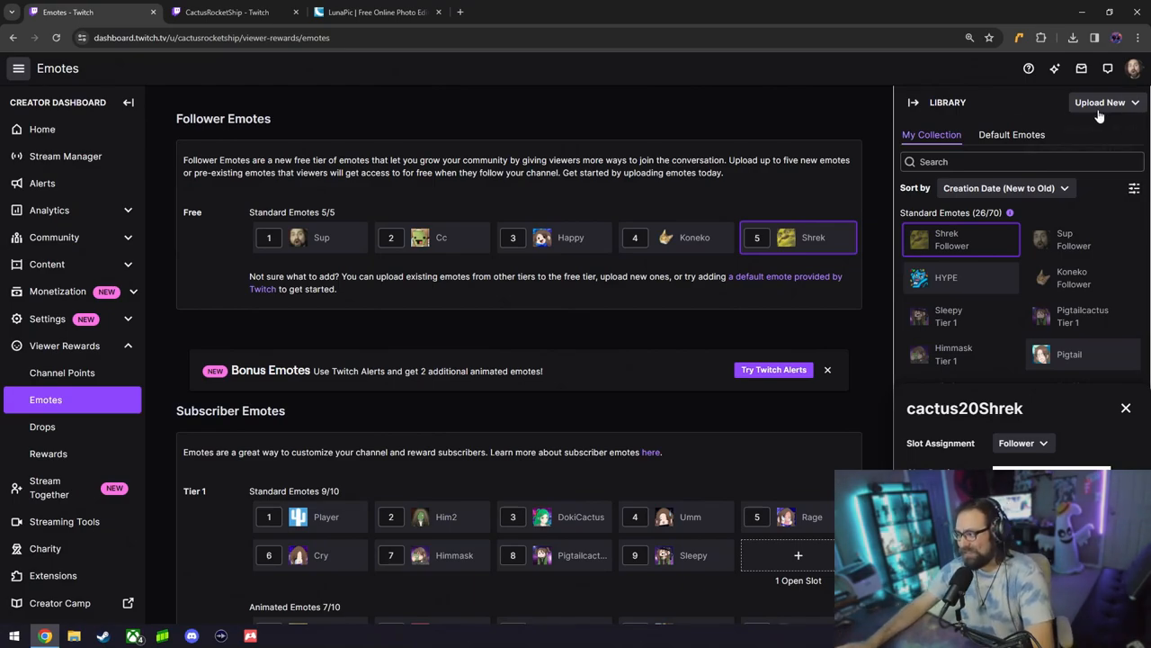
Upload the face image as a new emote named 'smirk' to the library.
left_click(1101, 101)
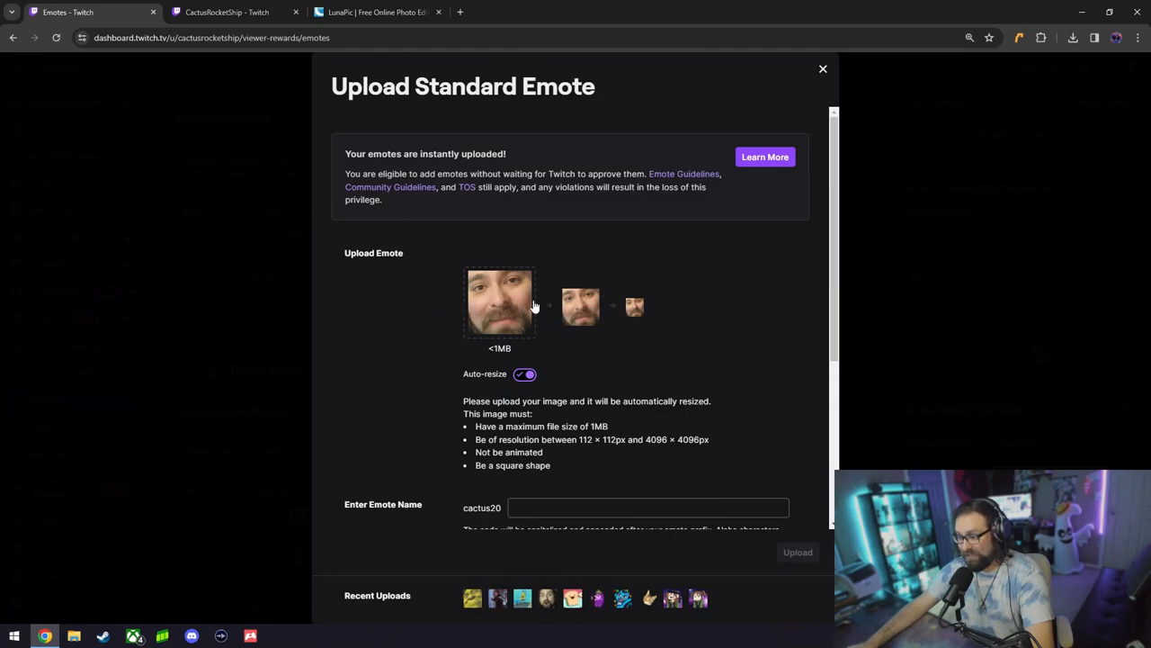
left_click(648, 447)
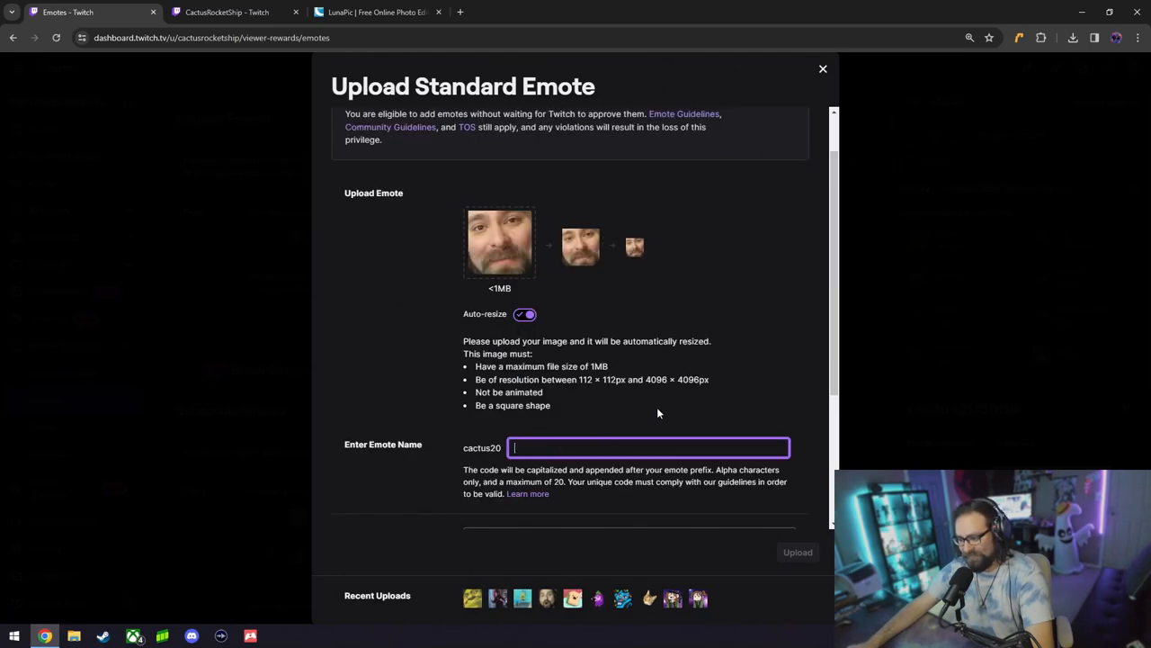
type("smirk")
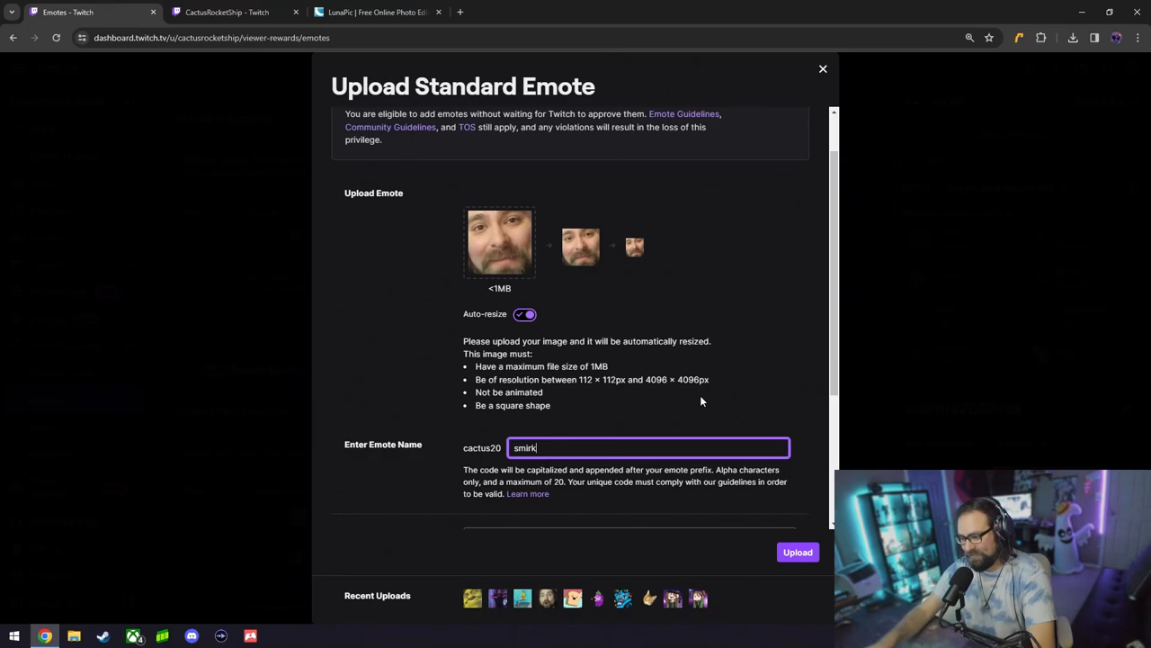
left_click(797, 551)
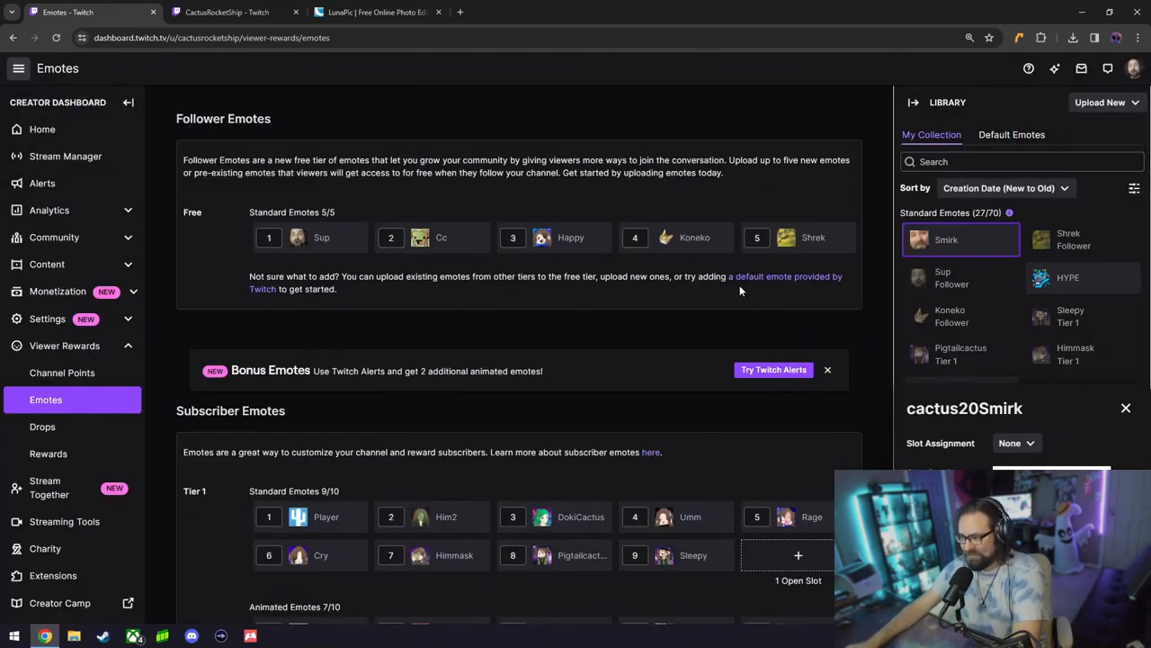
mouse_move(237, 244)
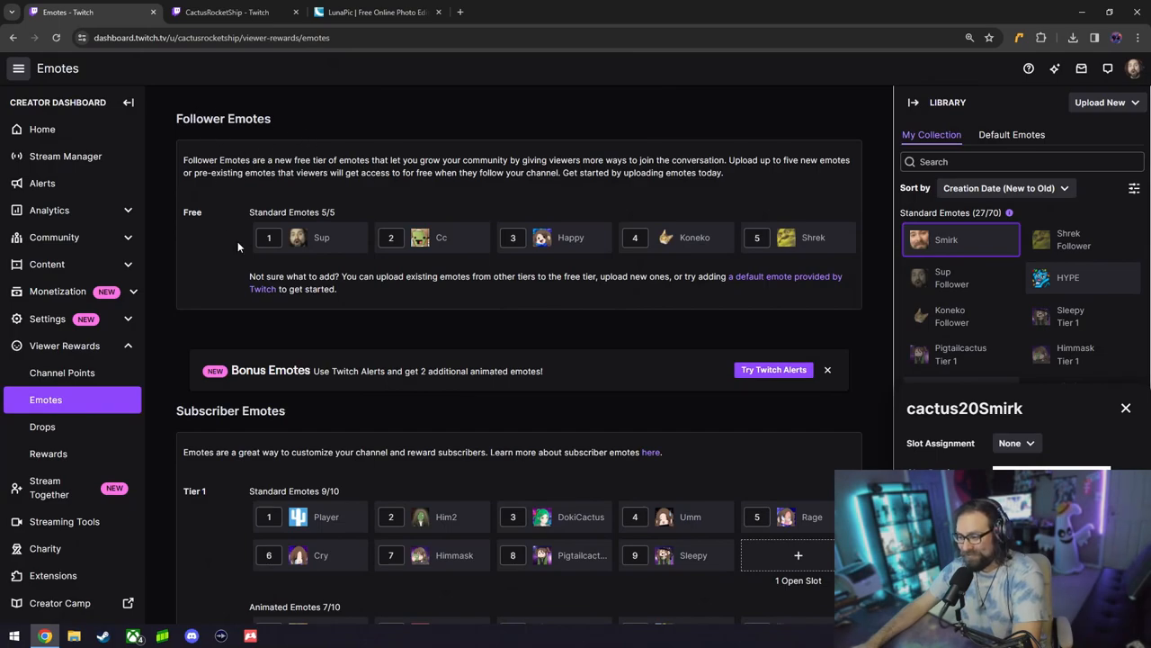
Assign the Smirk emote to the Tier 1 slot, then view the channel page.
scroll("down", 3)
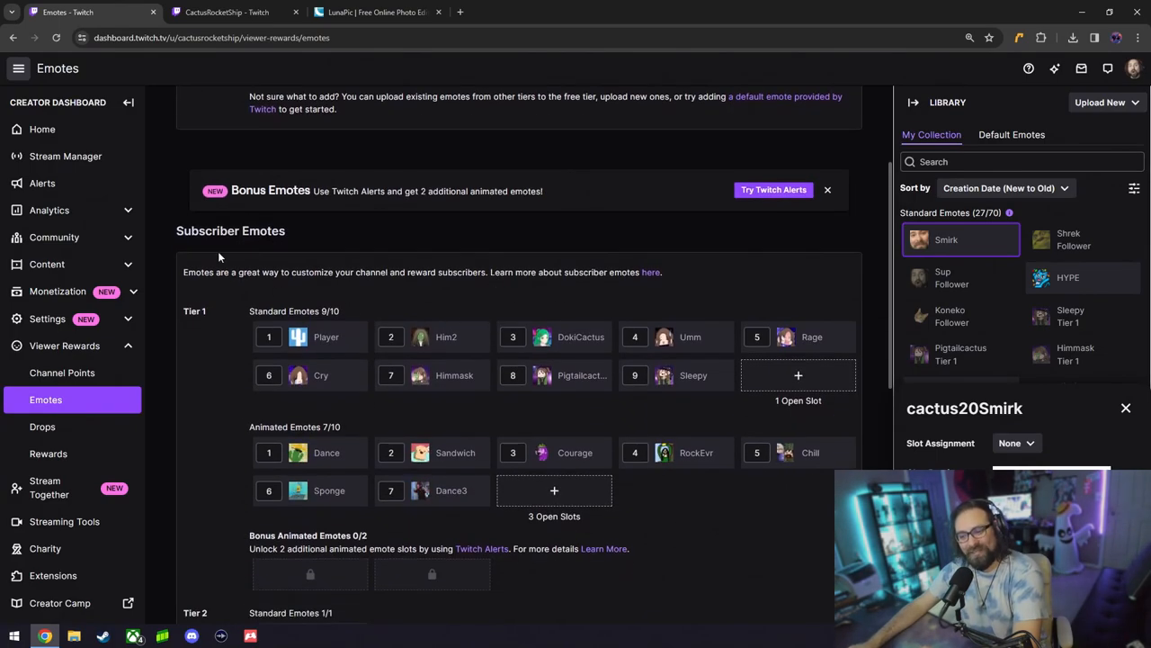
left_click(1015, 442)
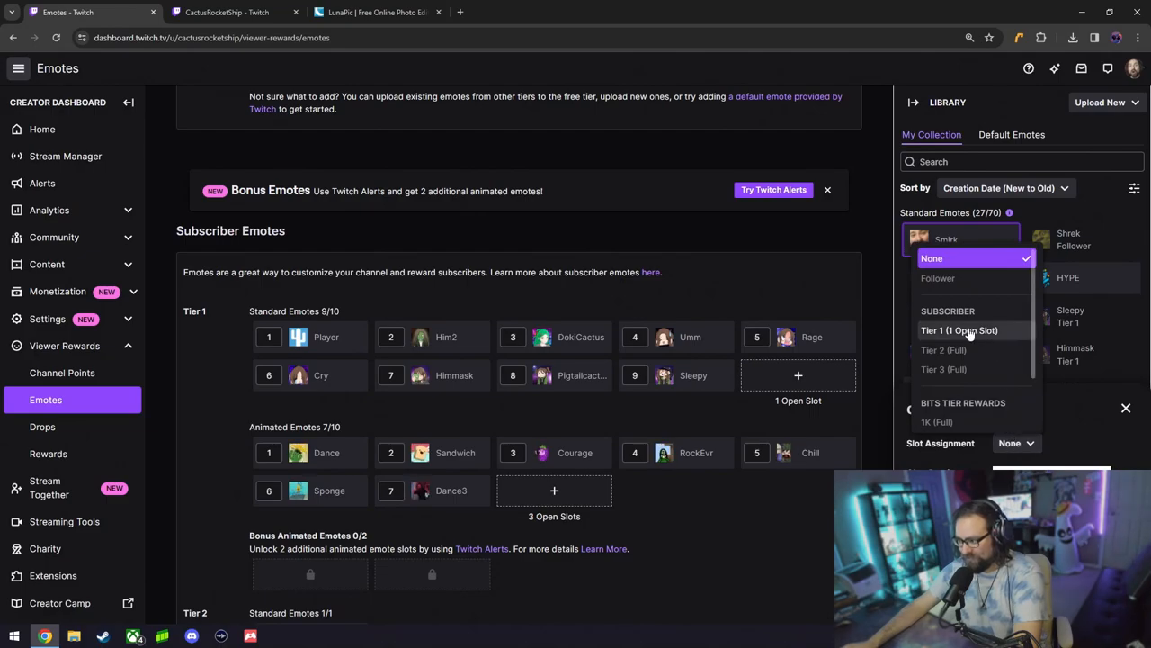
left_click(959, 331)
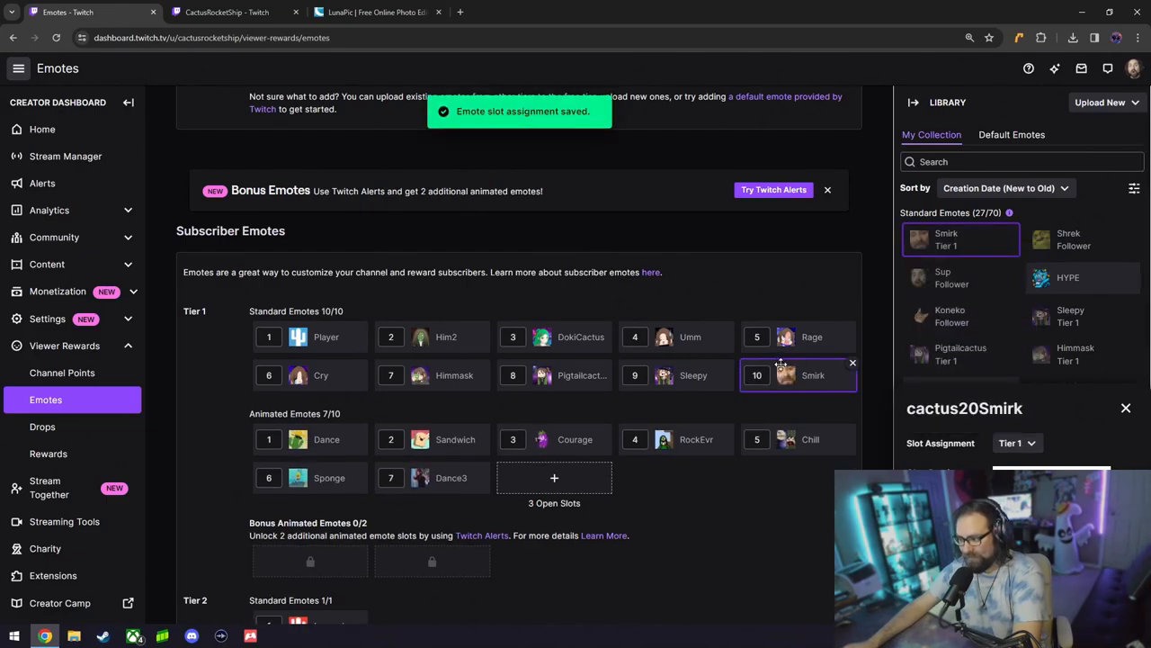
left_click(227, 11)
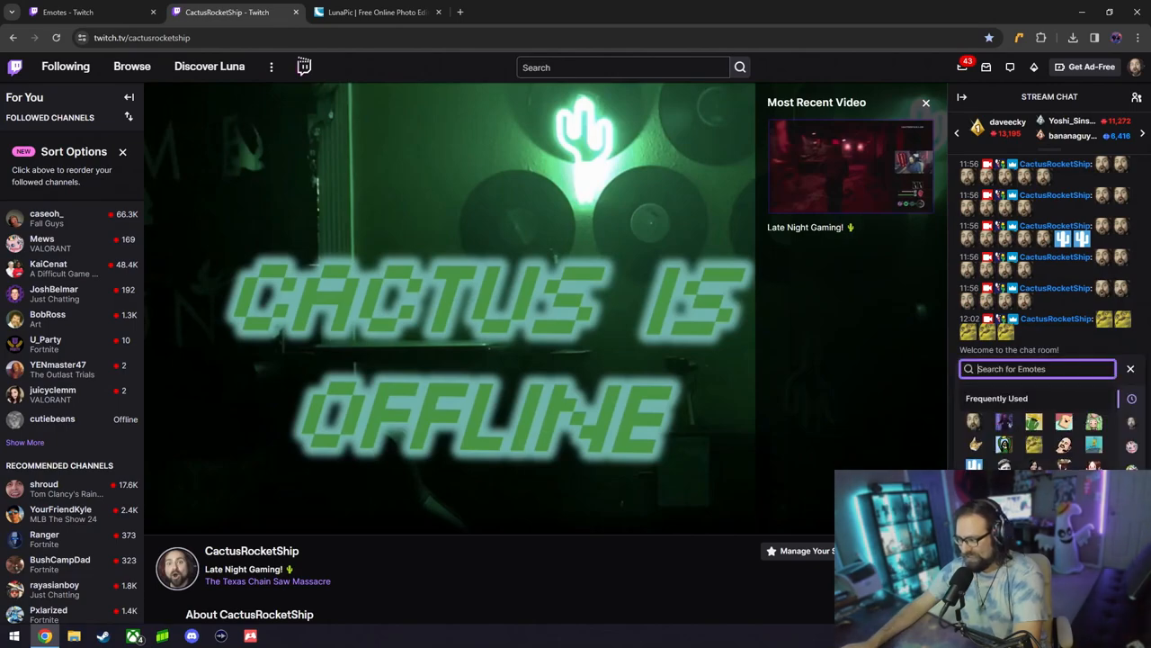